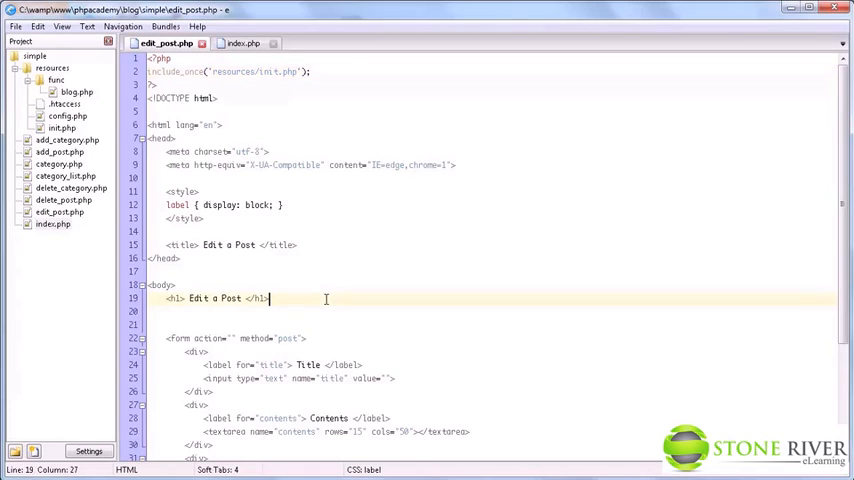
Step: Copy the PHP form-handling block from add_post.php and paste it at the top of edit_post.php
{"action": "scroll", "scroll_direction": "down", "scroll_amount": 3}
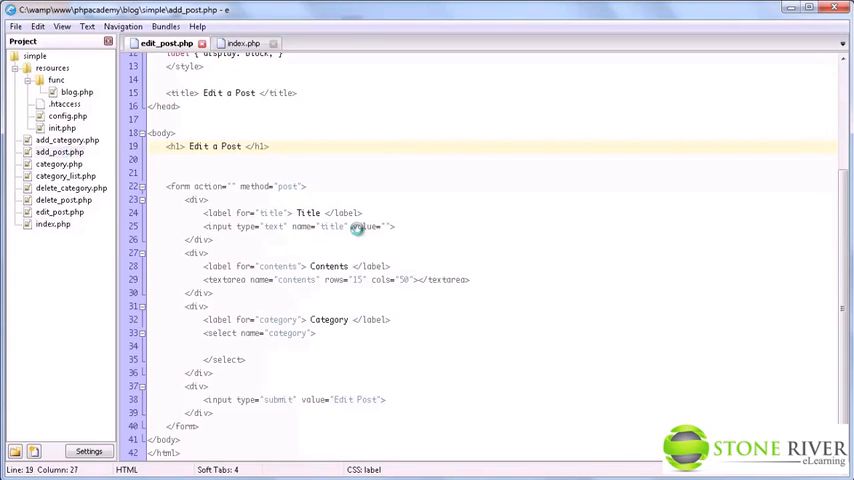
{"action": "left_click", "coordinate": [324, 44]}
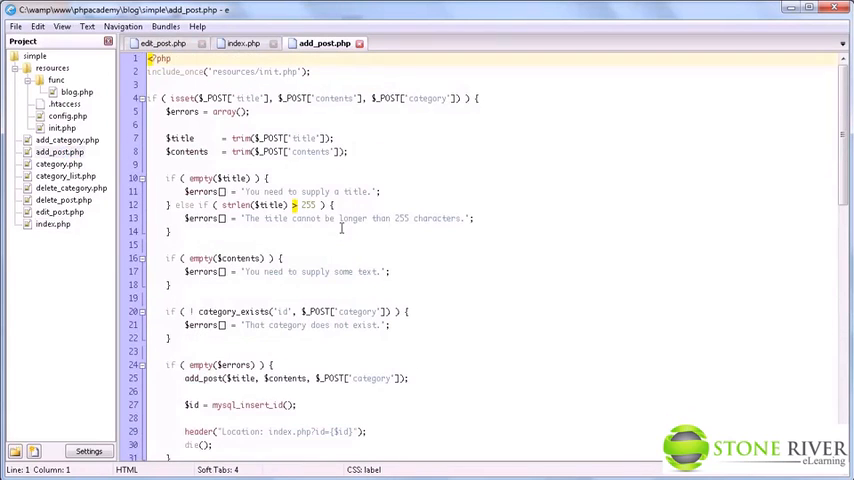
{"action": "scroll", "scroll_direction": "down", "scroll_amount": 3}
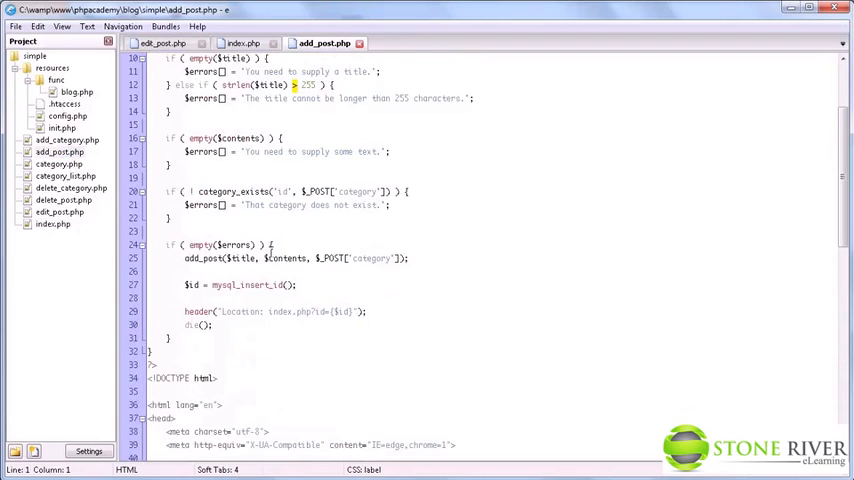
{"action": "scroll", "scroll_direction": "up", "scroll_amount": 3}
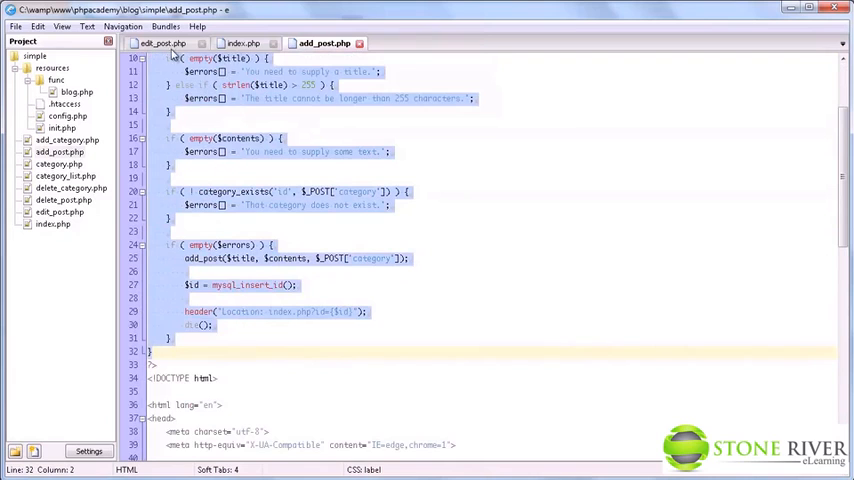
{"action": "left_click", "coordinate": [164, 44]}
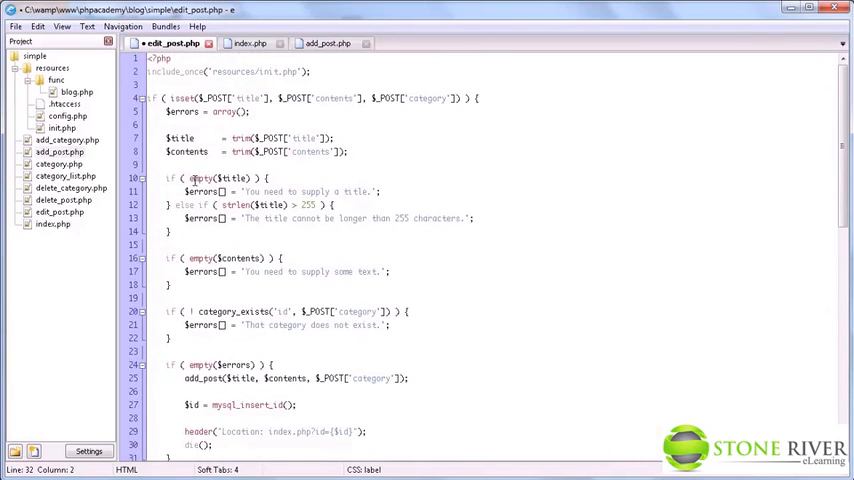
Step: Call edit_post with $_GET['id'], remove the insert-id line and redirect to plain index.php
{"action": "scroll", "scroll_direction": "down", "scroll_amount": 3}
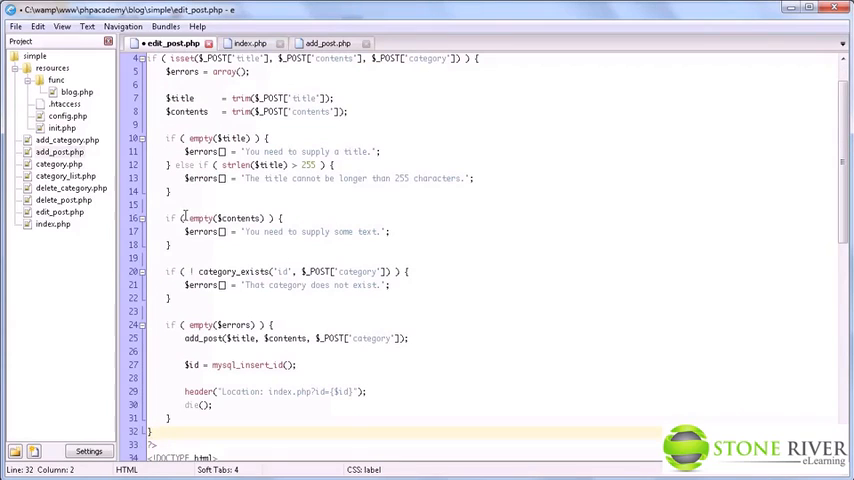
{"action": "left_click", "coordinate": [196, 338]}
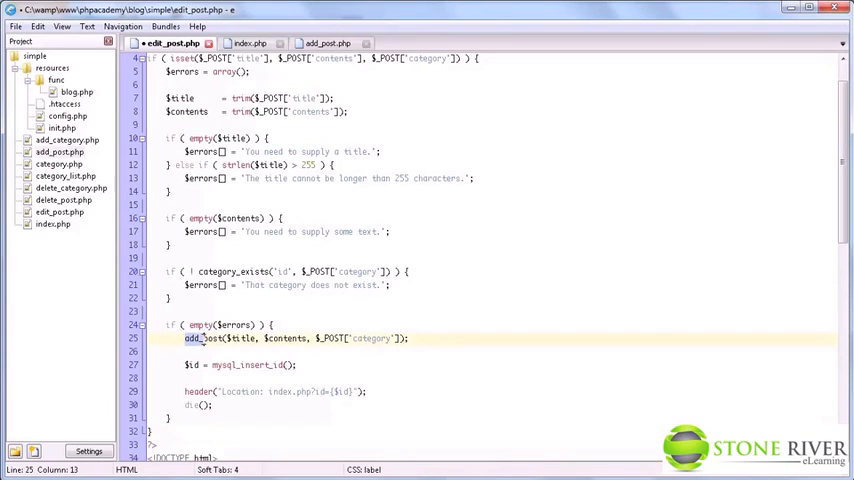
{"action": "type", "text": "edit_post"}
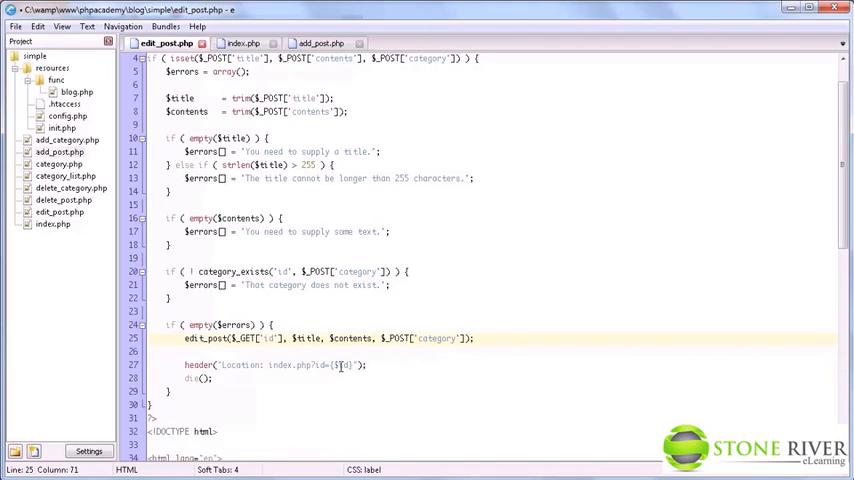
{"action": "double_click", "coordinate": [340, 364]}
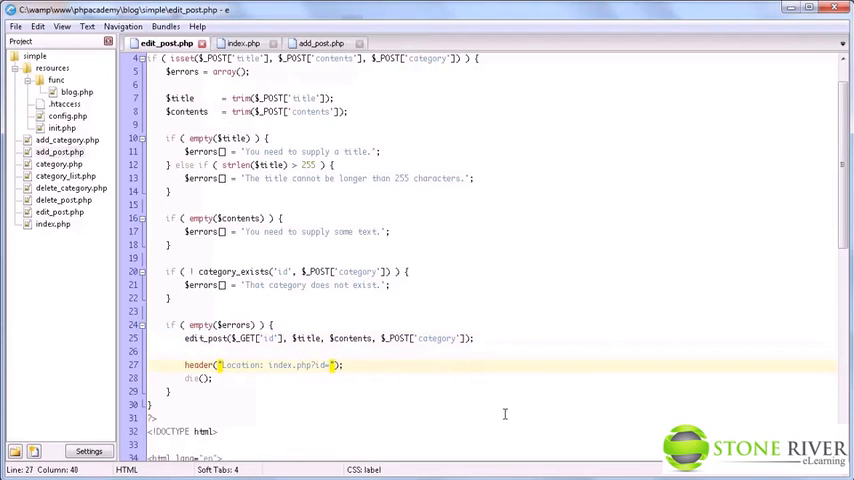
{"action": "scroll", "scroll_direction": "down", "scroll_amount": 3}
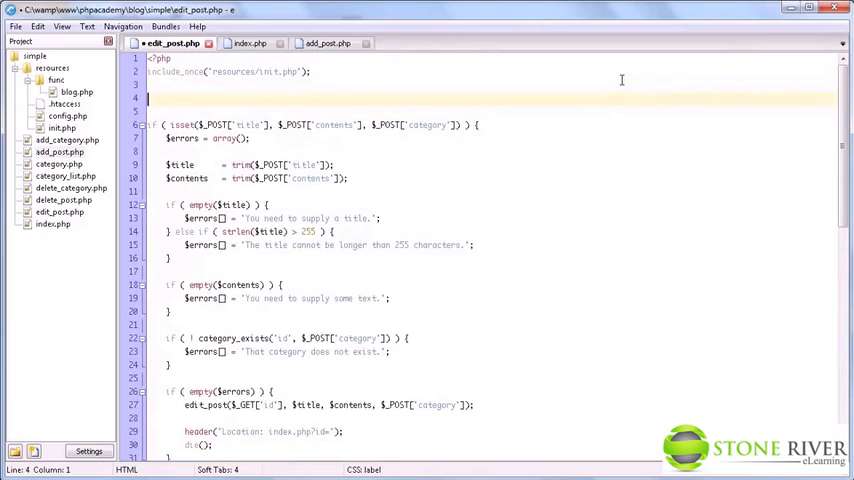
Step: Add $post = get_posts($_GET['id']); and echo $post[0]['title'] as the title input's value
{"action": "type", "text": "$post = get_posts($_GET['id']);"}
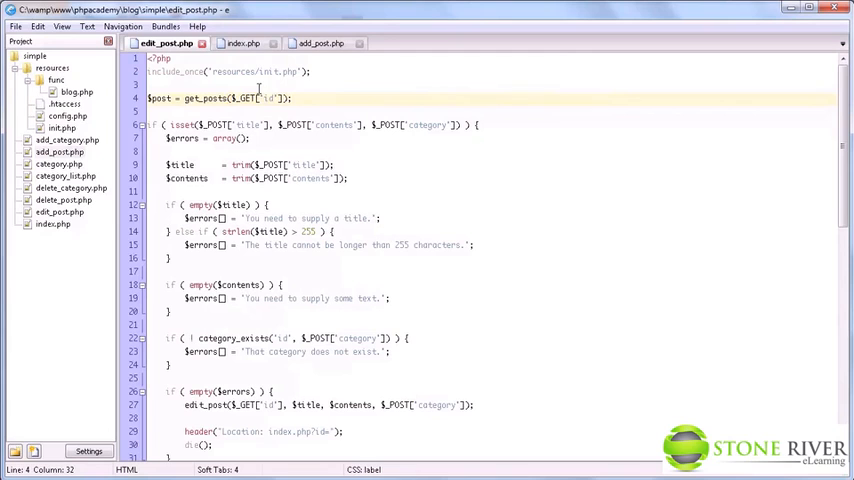
{"action": "mouse_move", "coordinate": [336, 110]}
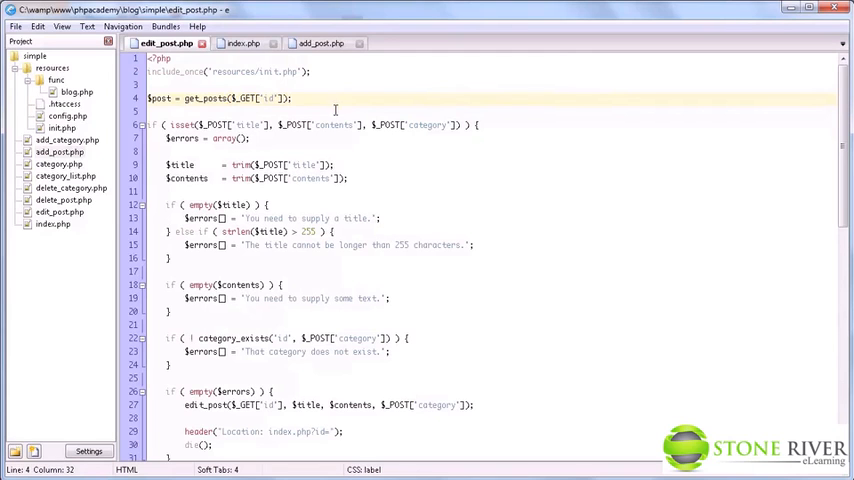
{"action": "scroll", "scroll_direction": "down", "scroll_amount": 3}
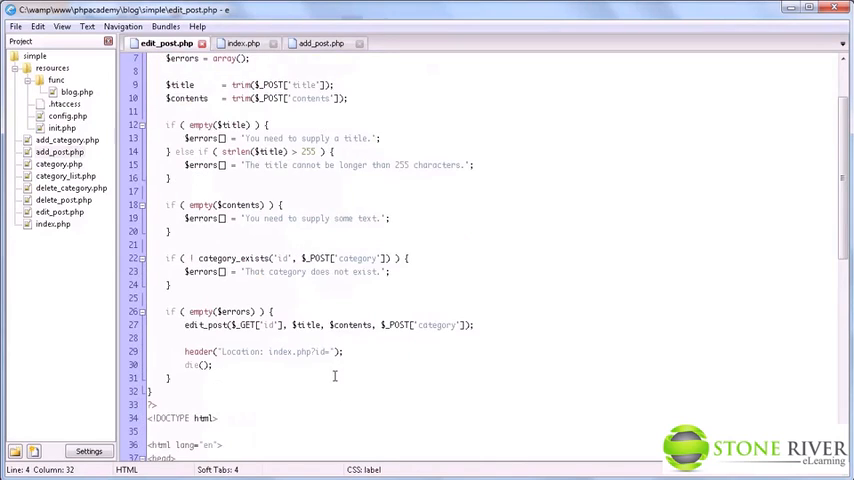
{"action": "scroll", "scroll_direction": "down", "scroll_amount": 3}
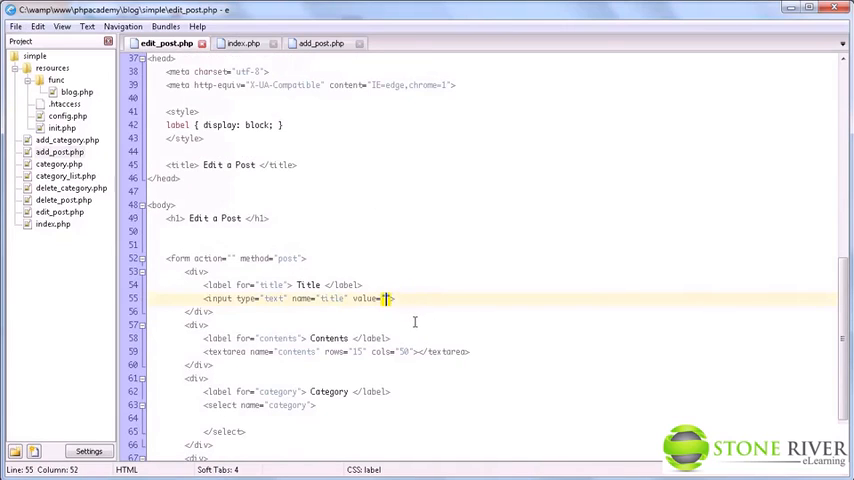
{"action": "type", "text": "<?php ?>"}
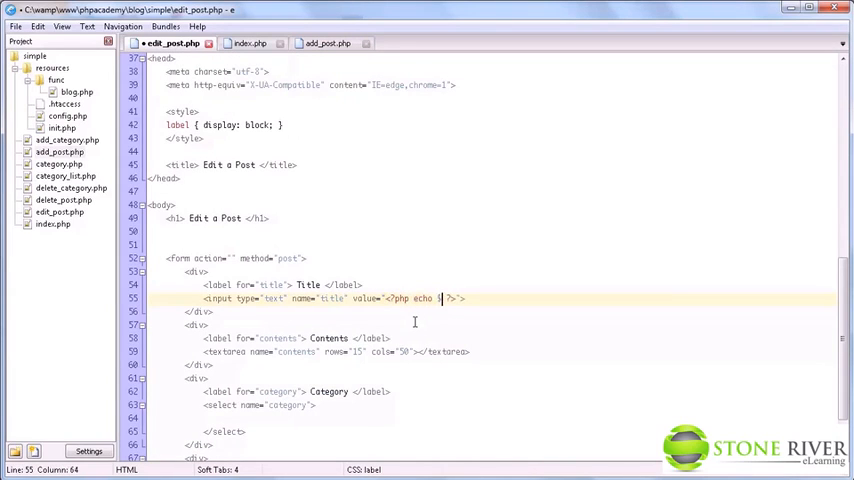
{"action": "type", "text": "$post"}
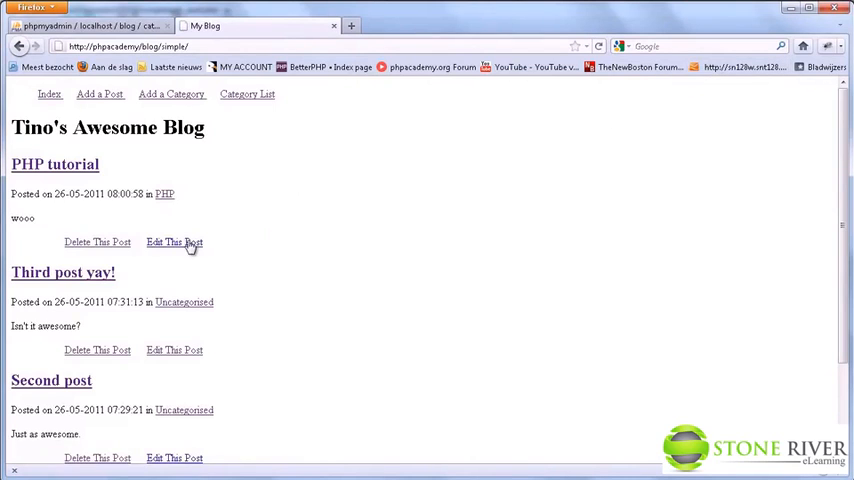
Step: Open the Edit a Post page for the PHP tutorial post and check its prefilled title
{"action": "left_click", "coordinate": [174, 242]}
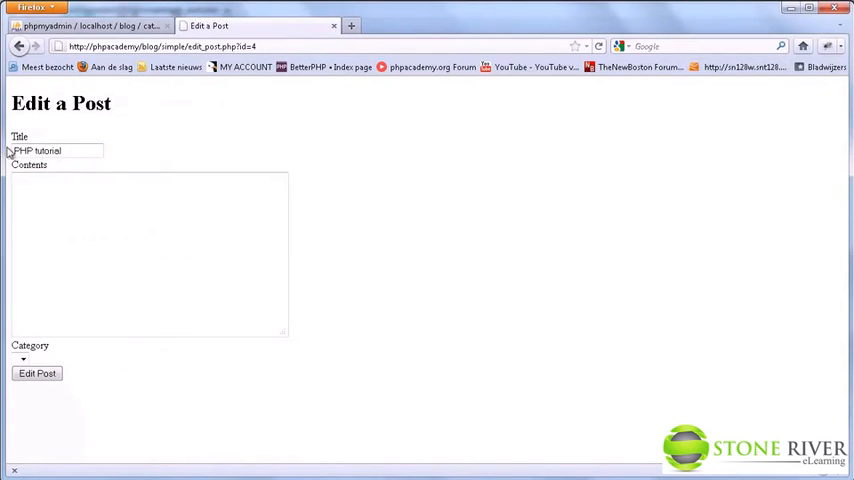
{"action": "mouse_move", "coordinate": [150, 420]}
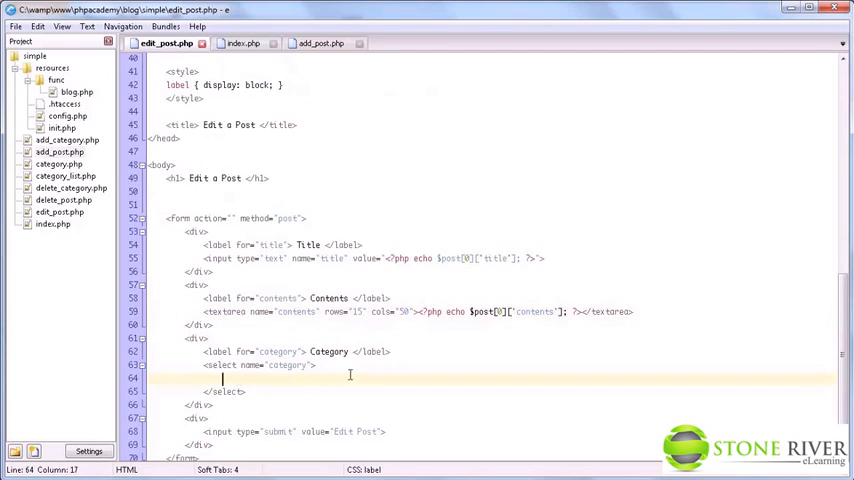
Step: Paste the errors display block from add_post.php under the h1 in edit_post.php
{"action": "left_click", "coordinate": [322, 44]}
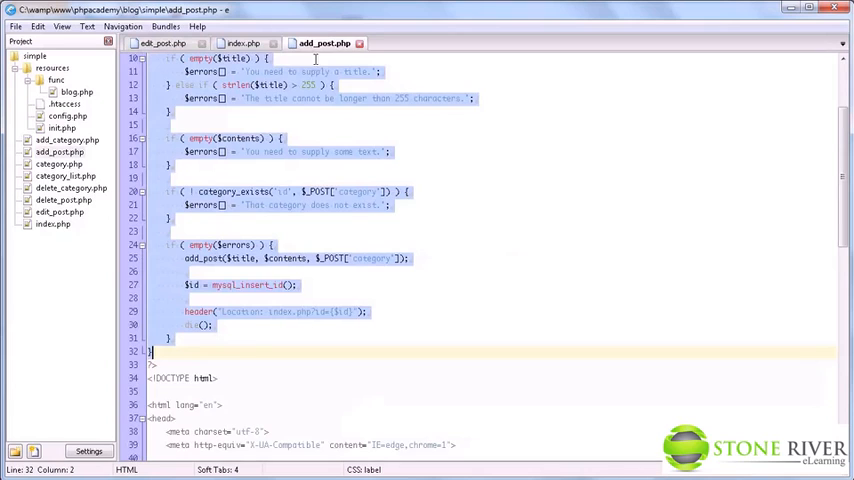
{"action": "scroll", "scroll_direction": "down", "scroll_amount": 3}
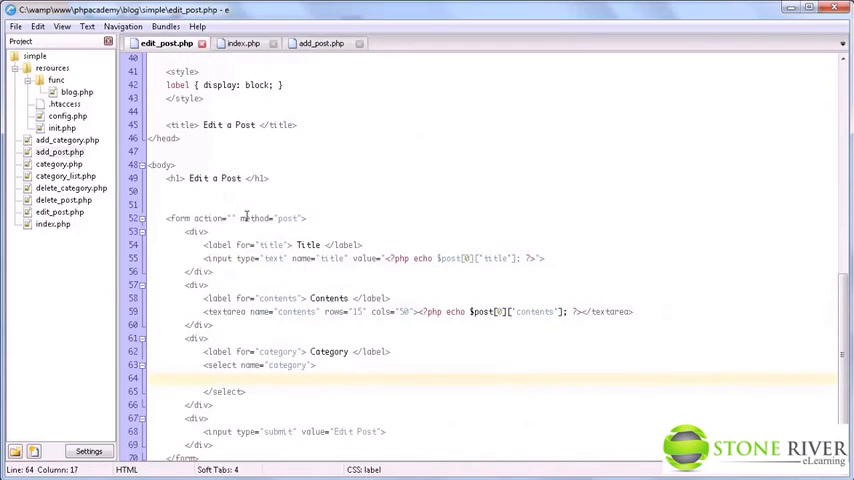
{"action": "left_click", "coordinate": [194, 192]}
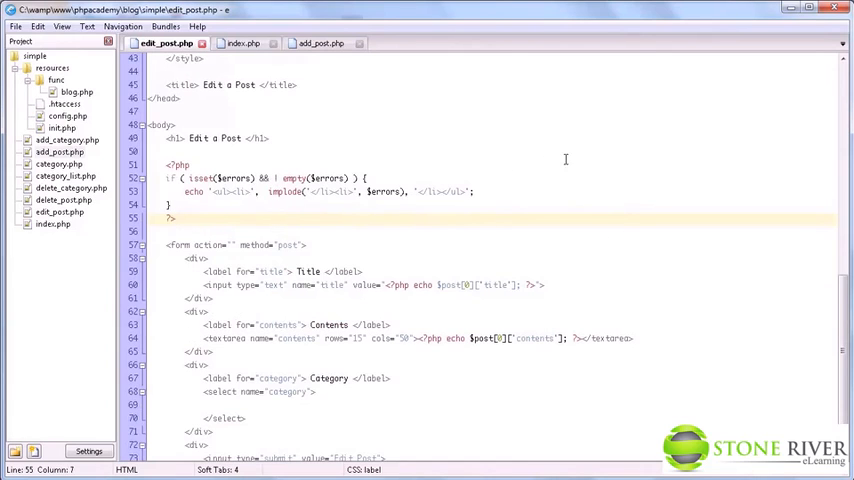
{"action": "scroll", "scroll_direction": "down", "scroll_amount": 3}
{"action": "type", "text": "<?php"}
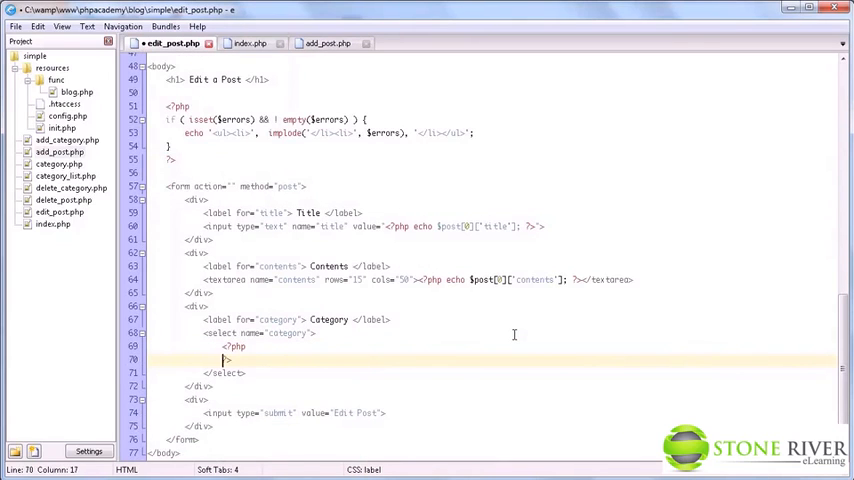
{"action": "key", "text": "Return"}
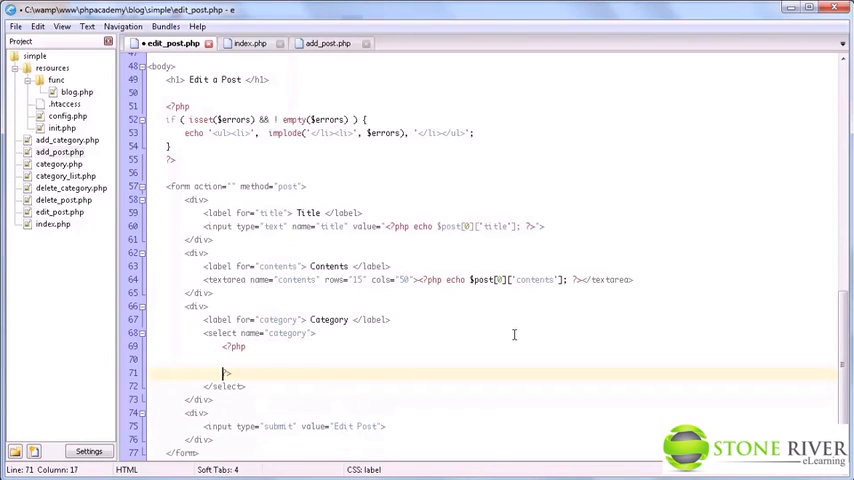
Step: Look up the category loop in add_post.php and return to edit_post.php's category select
{"action": "left_click", "coordinate": [324, 44]}
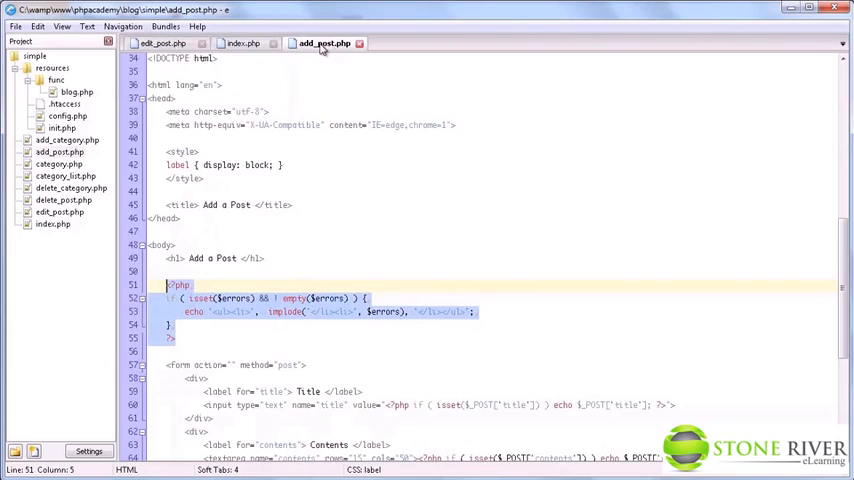
{"action": "scroll", "scroll_direction": "down", "scroll_amount": 3}
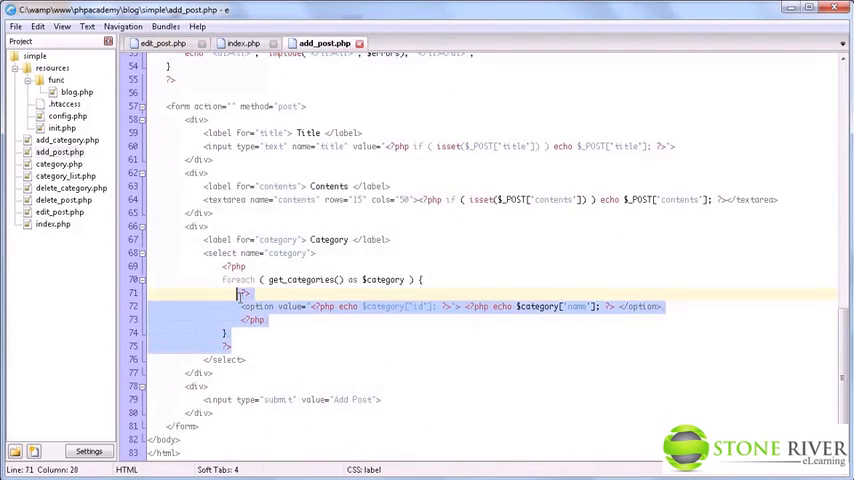
{"action": "left_click", "coordinate": [166, 42]}
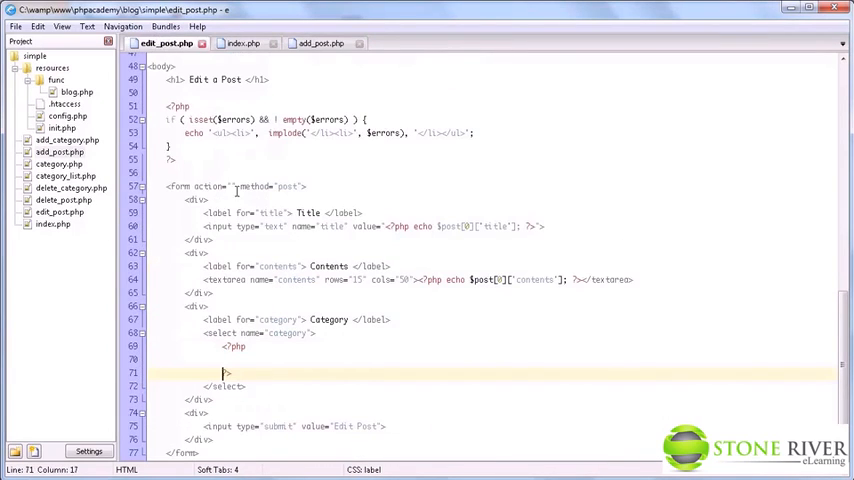
Step: Write the foreach over get_categories() with $selected = ( $category["name"] == $post[0]["name"] )
{"action": "type", "text": "foreach ( get_categories() as $category ) {"}
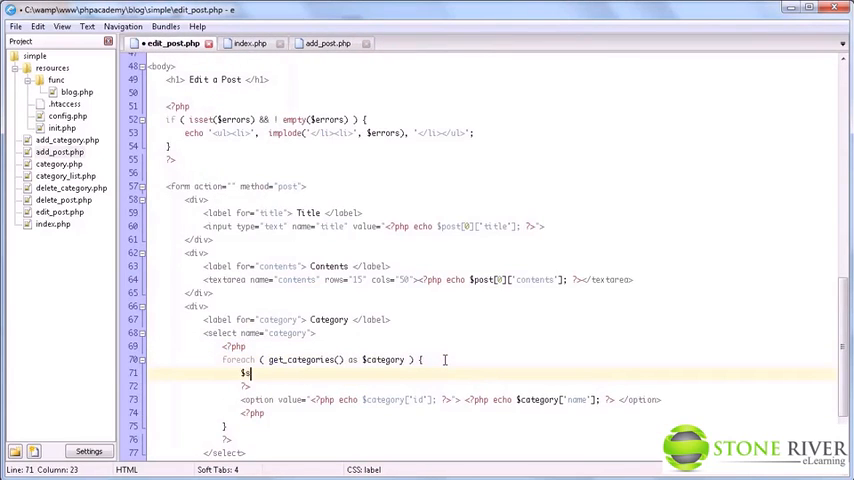
{"action": "type", "text": "elected ="}
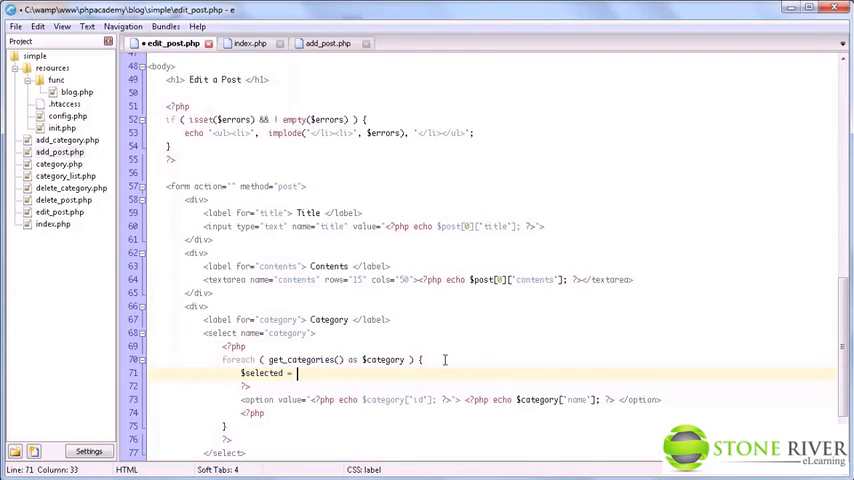
{"action": "type", "text": "( )"}
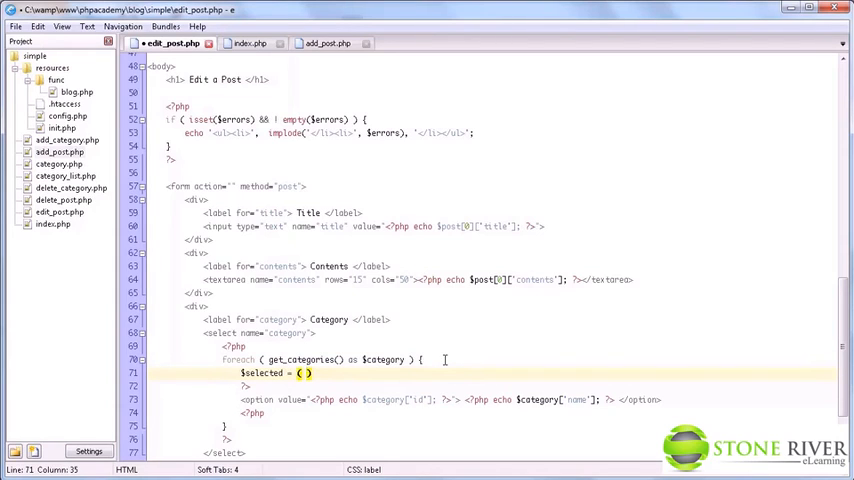
{"action": "key", "text": "BackSpace"}
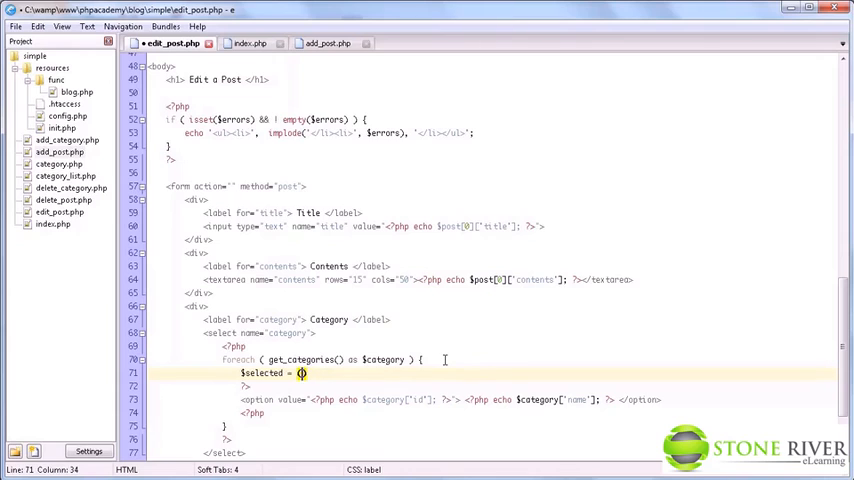
{"action": "mouse_move", "coordinate": [608, 362]}
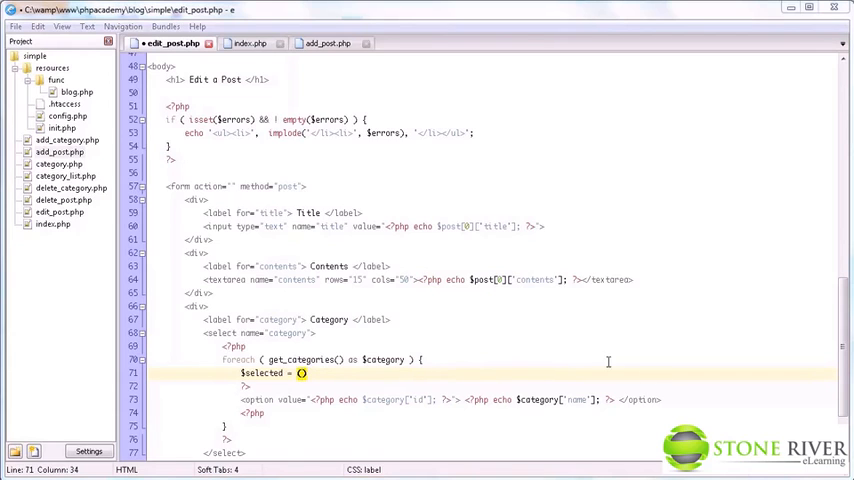
{"action": "left_click", "coordinate": [204, 252]}
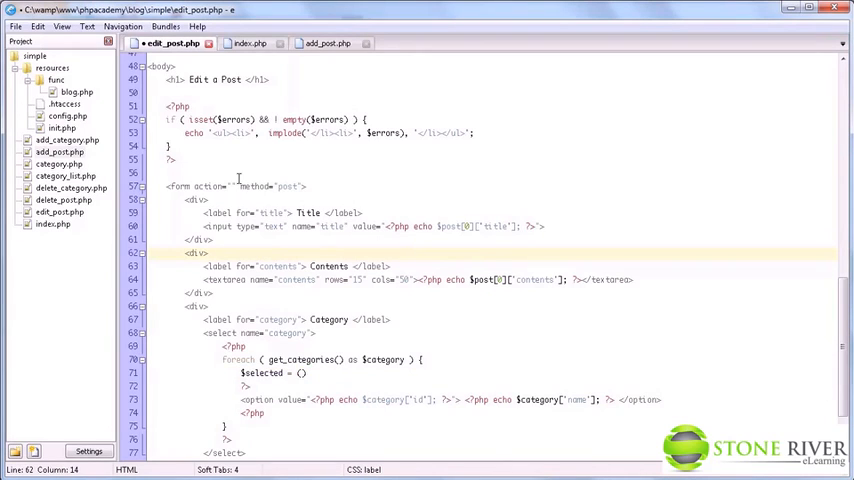
{"action": "mouse_move", "coordinate": [308, 368]}
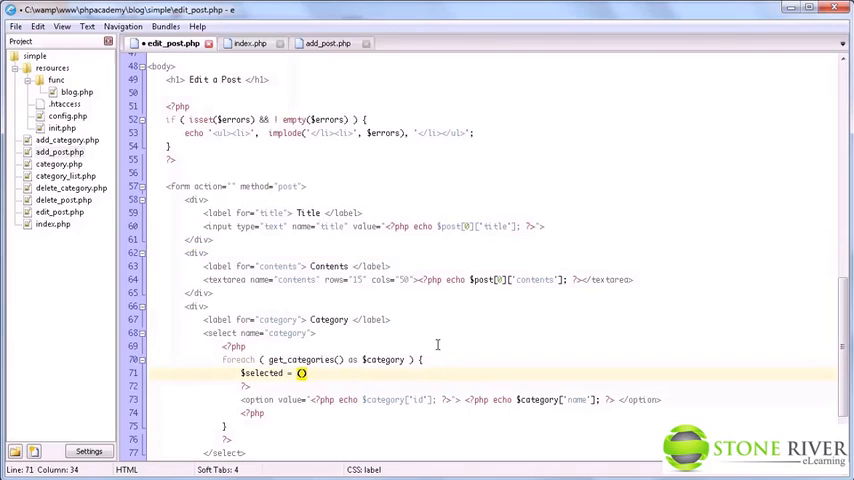
{"action": "type", "text": "("}
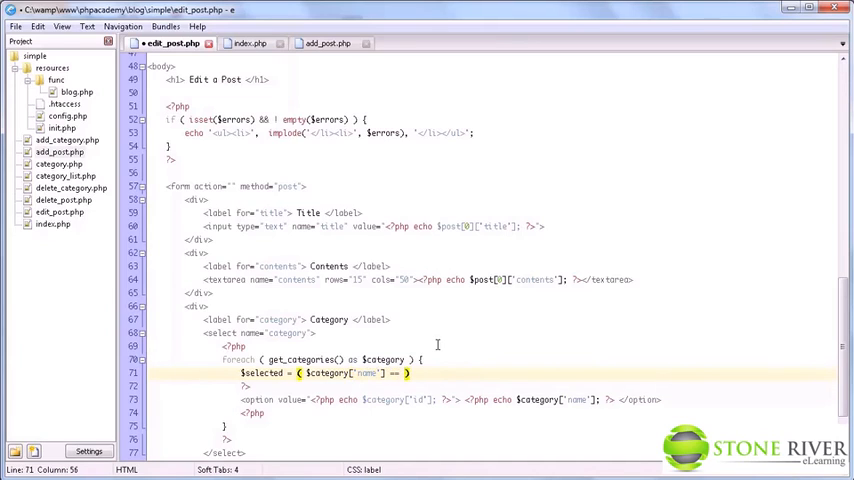
{"action": "type", "text": "post['"}
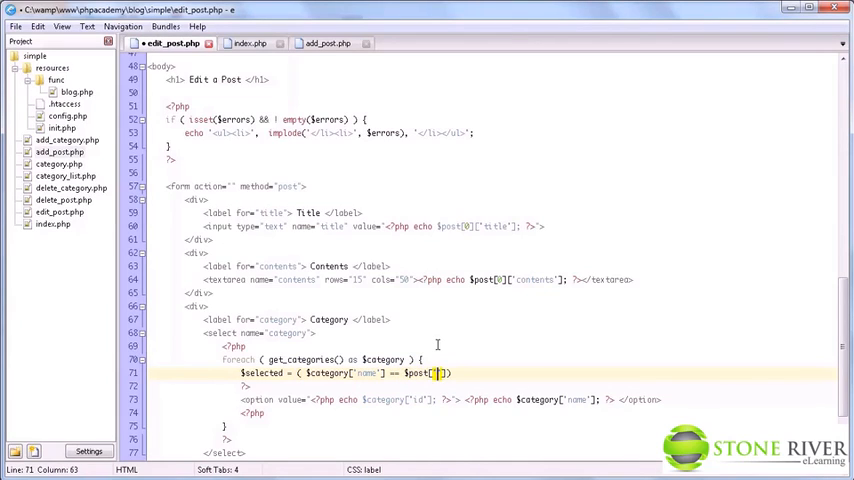
{"action": "type", "text": "0]['name"}
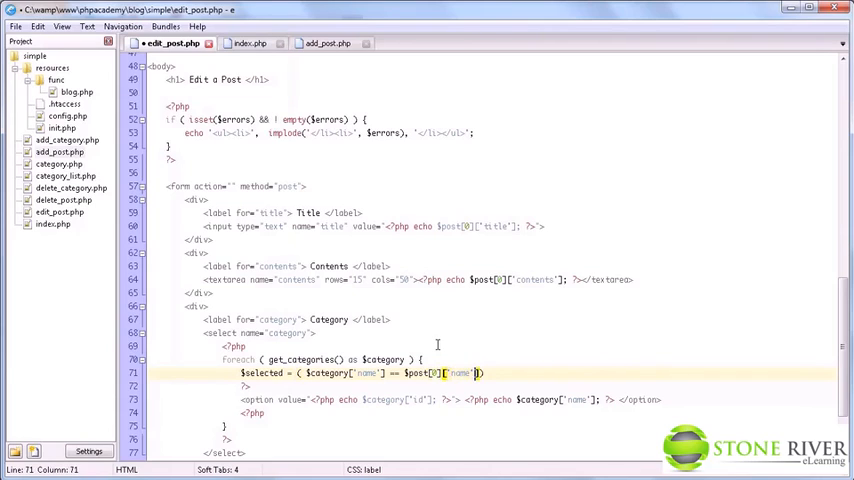
{"action": "type", "text": ")"}
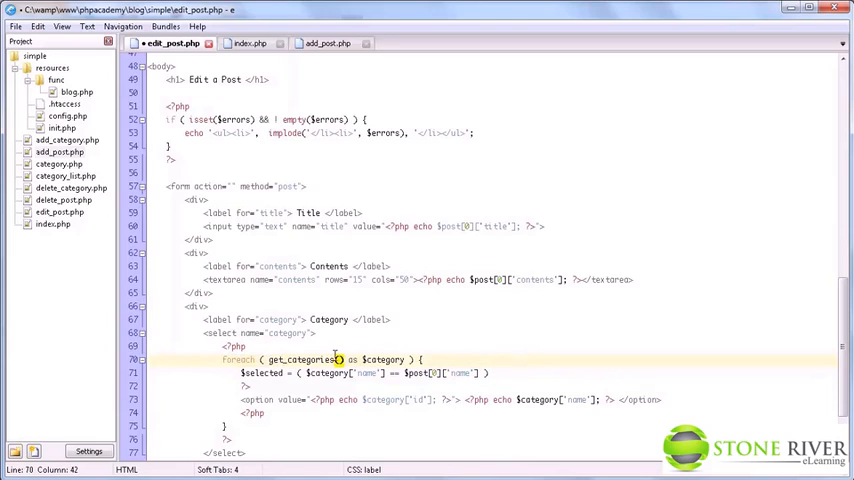
{"action": "mouse_move", "coordinate": [288, 300]}
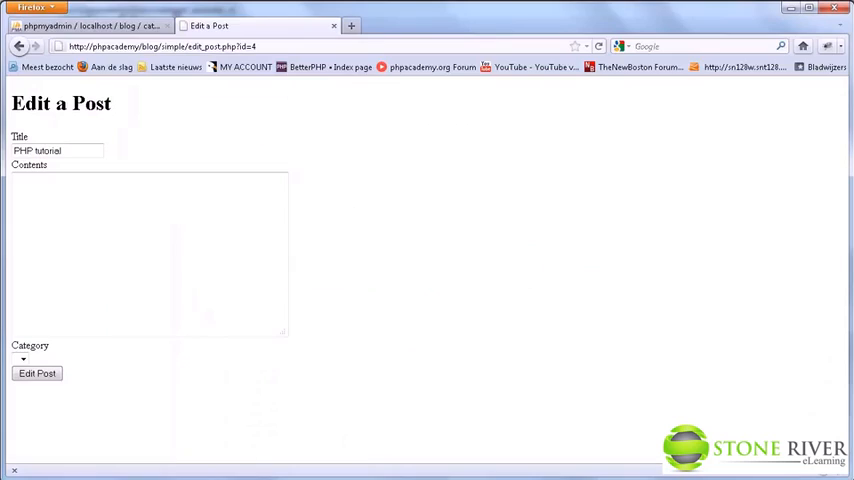
{"action": "mouse_move", "coordinate": [324, 204]}
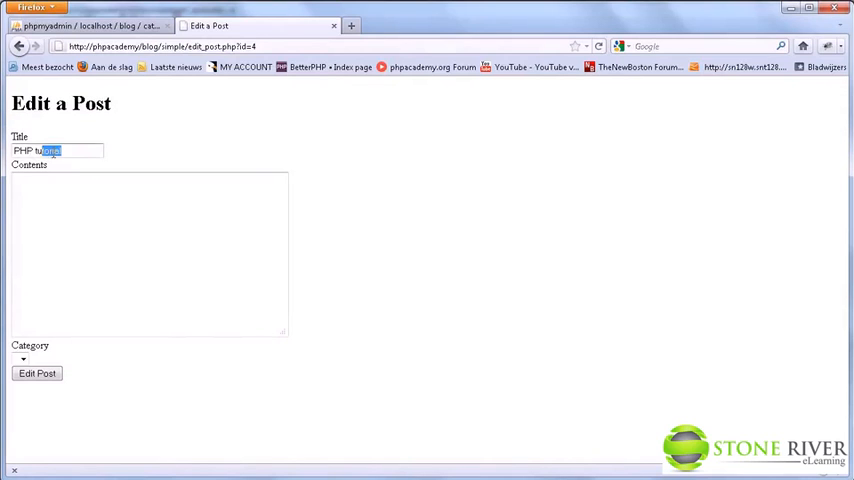
{"action": "left_click", "coordinate": [66, 150]}
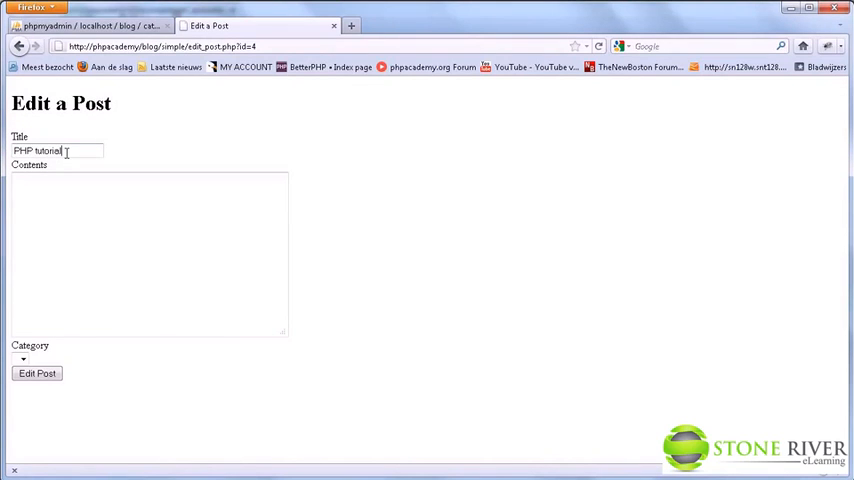
{"action": "mouse_move", "coordinate": [90, 252]}
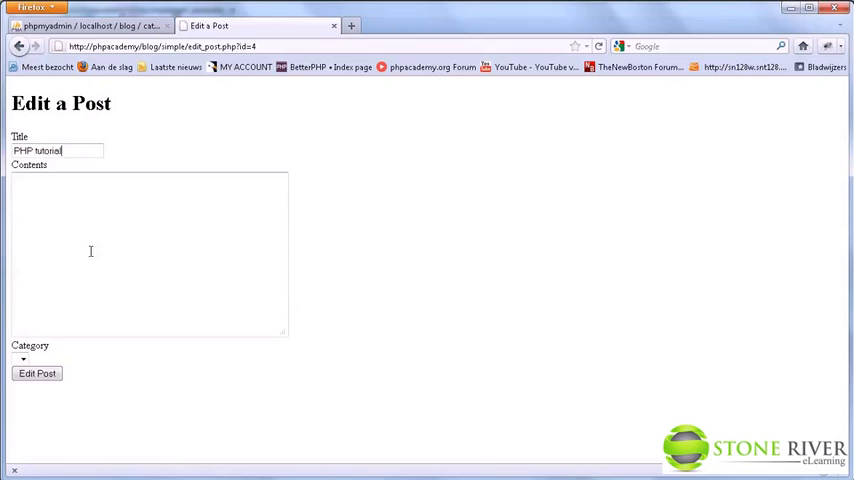
{"action": "mouse_move", "coordinate": [418, 302]}
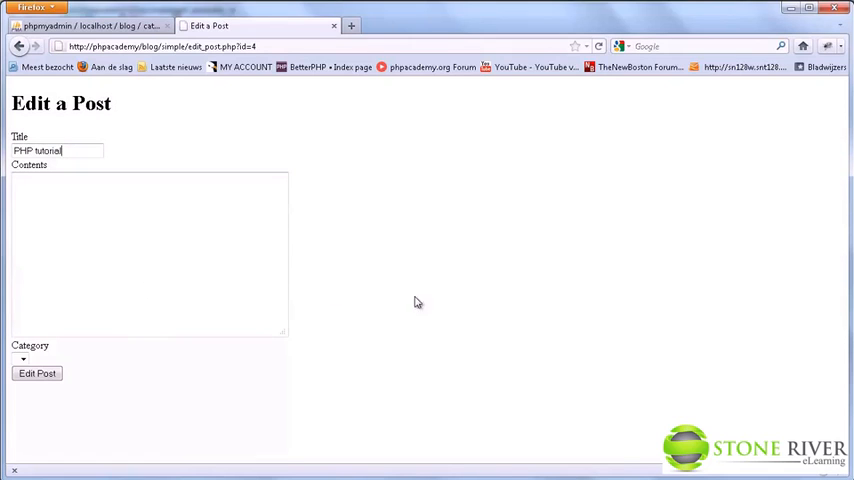
{"action": "mouse_move", "coordinate": [452, 308]}
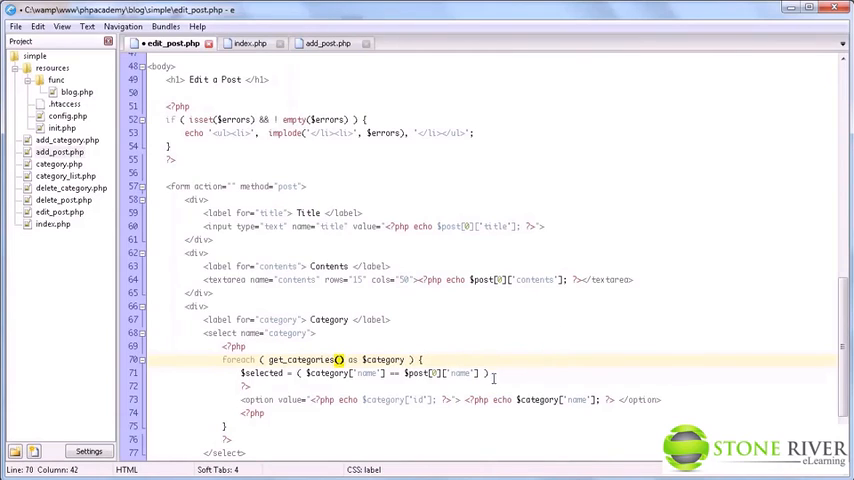
Step: Start a ternary after the comparison yielding ' selected' when the names match
{"action": "left_click", "coordinate": [490, 372]}
{"action": "type", "text": " ?"}
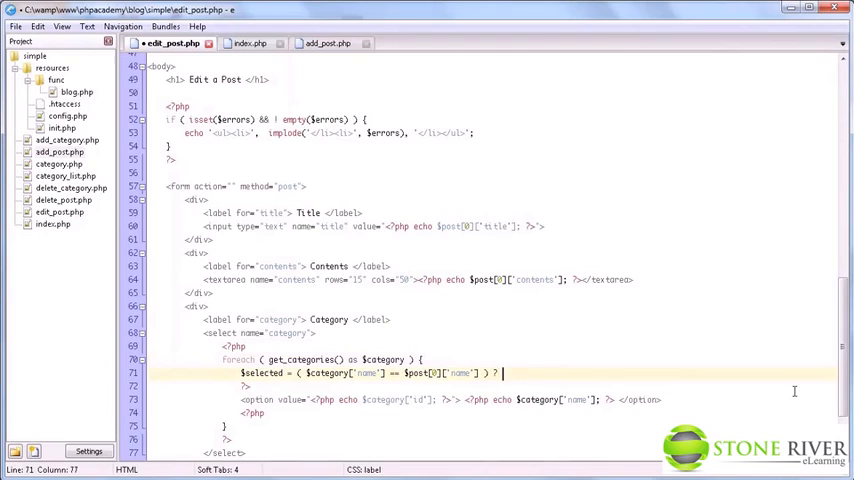
{"action": "type", "text": "' selected' :"}
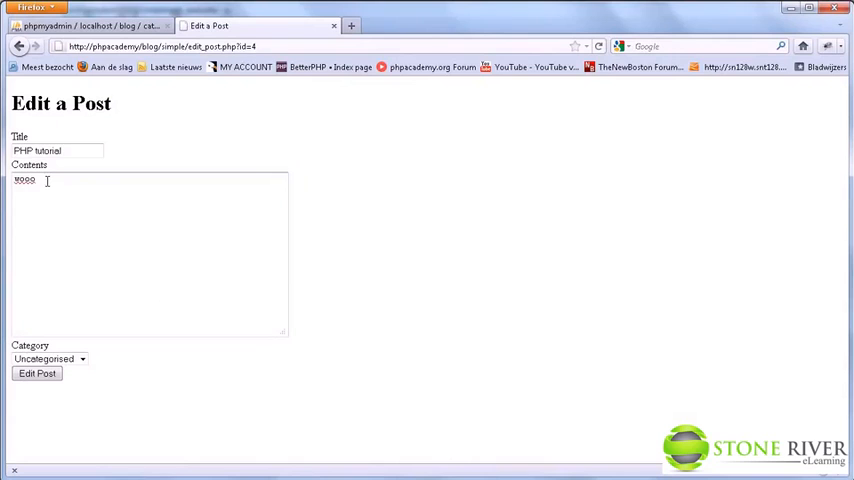
Step: Inspect the edit page's contents text and body element in Firebug's HTML panel
{"action": "double_click", "coordinate": [24, 180]}
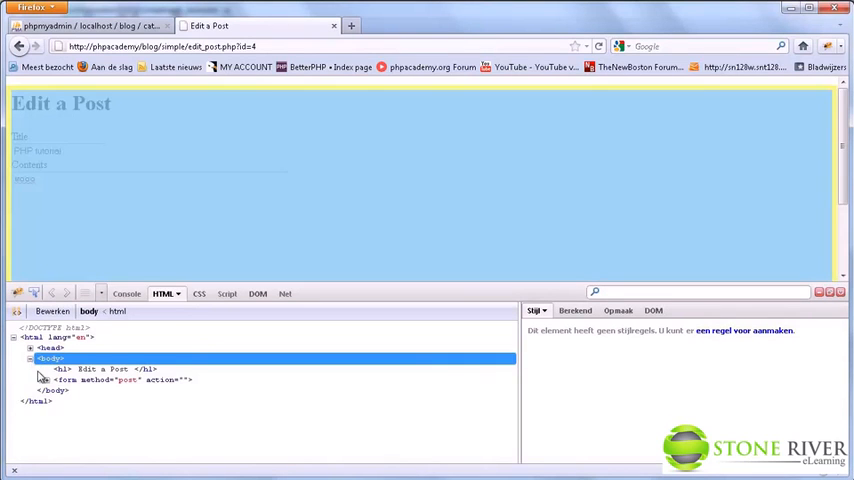
{"action": "left_click", "coordinate": [46, 380]}
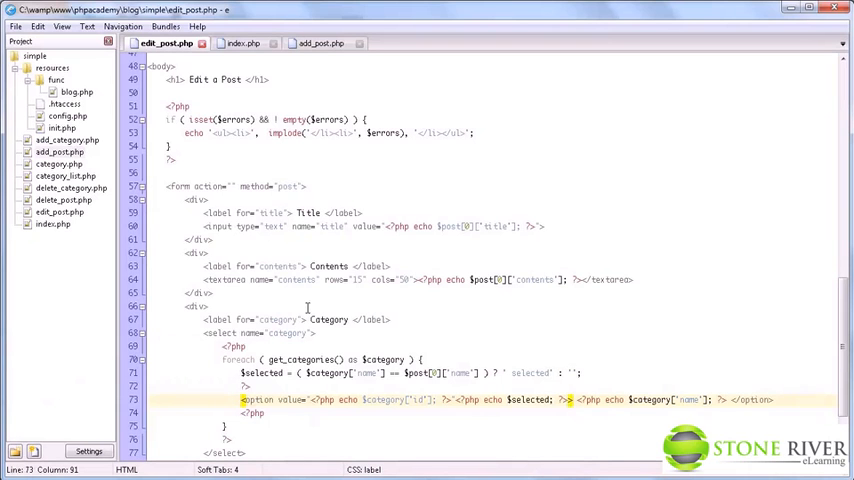
{"action": "mouse_move", "coordinate": [428, 362]}
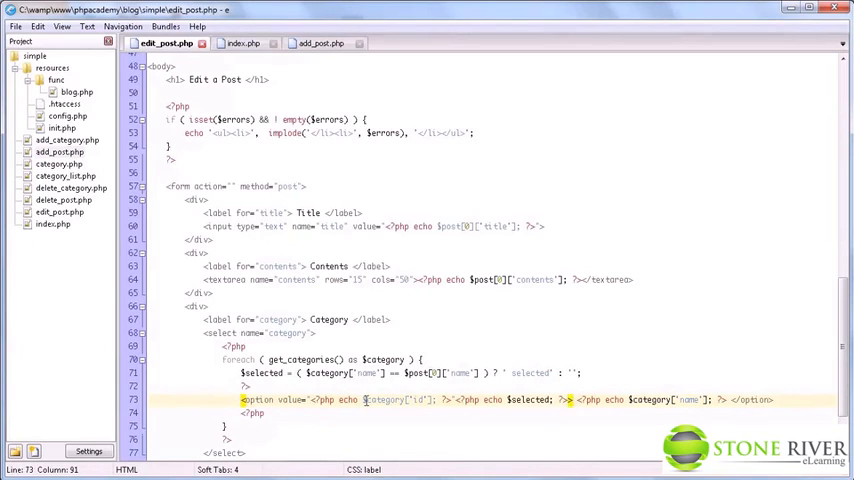
Step: Finish the ternary with '' and echo $selected inside each category option tag
{"action": "left_click", "coordinate": [456, 400]}
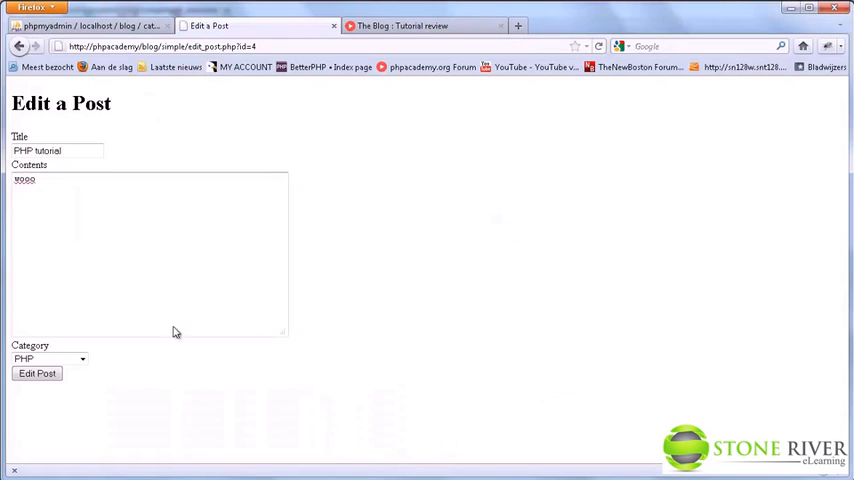
{"action": "mouse_move", "coordinate": [104, 366]}
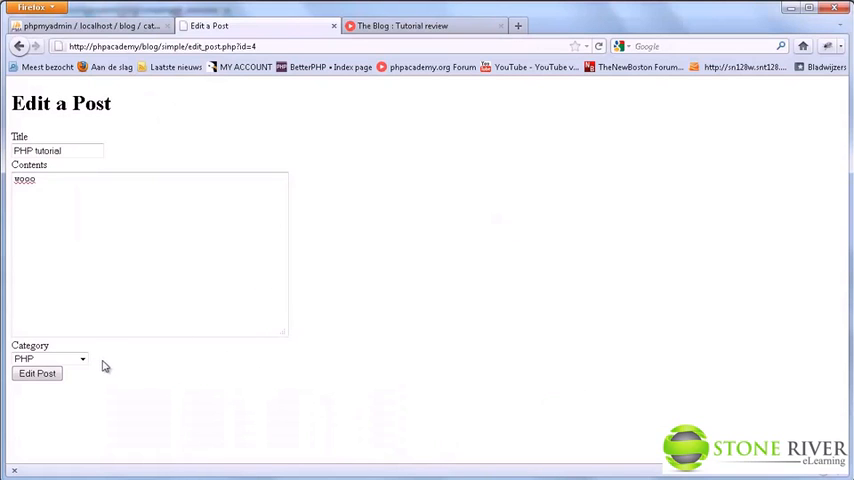
Step: Submit the edited post, confirm it on the blog index and reopen its edit form
{"action": "left_click", "coordinate": [36, 372]}
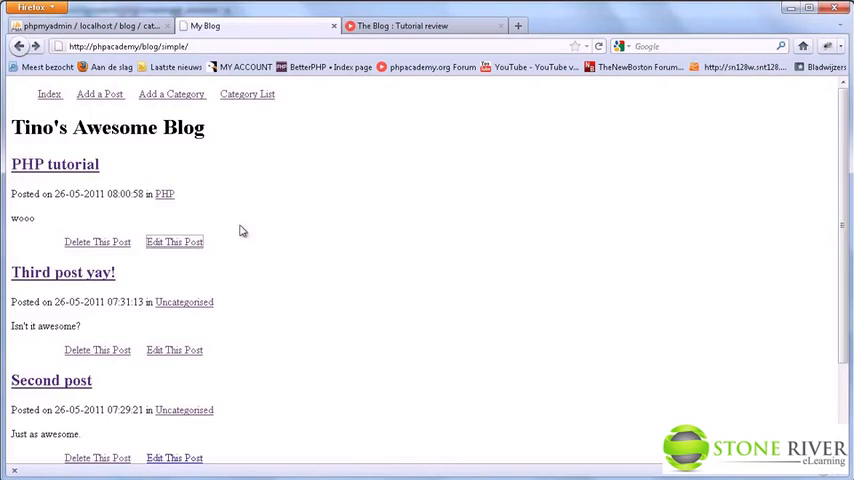
{"action": "left_click", "coordinate": [174, 242]}
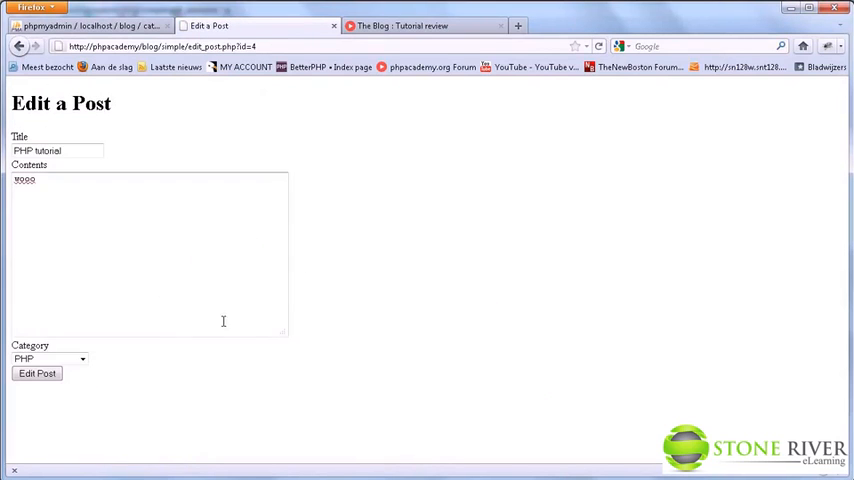
{"action": "mouse_move", "coordinate": [184, 438]}
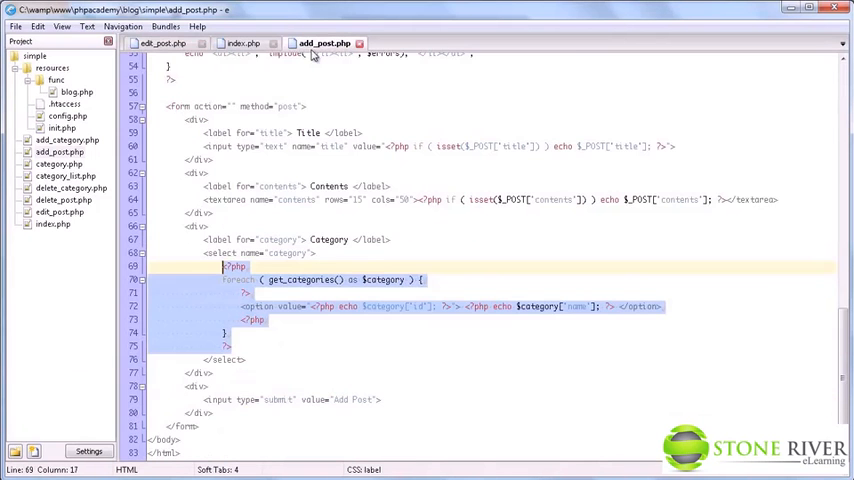
Step: Switch to the blog.php tab and scroll to the empty edit_post stub
{"action": "left_click", "coordinate": [164, 44]}
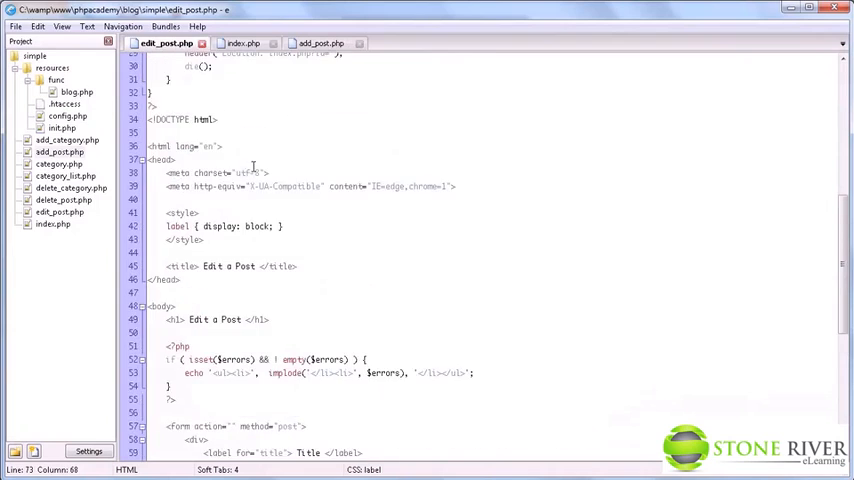
{"action": "scroll", "scroll_direction": "up", "scroll_amount": 3}
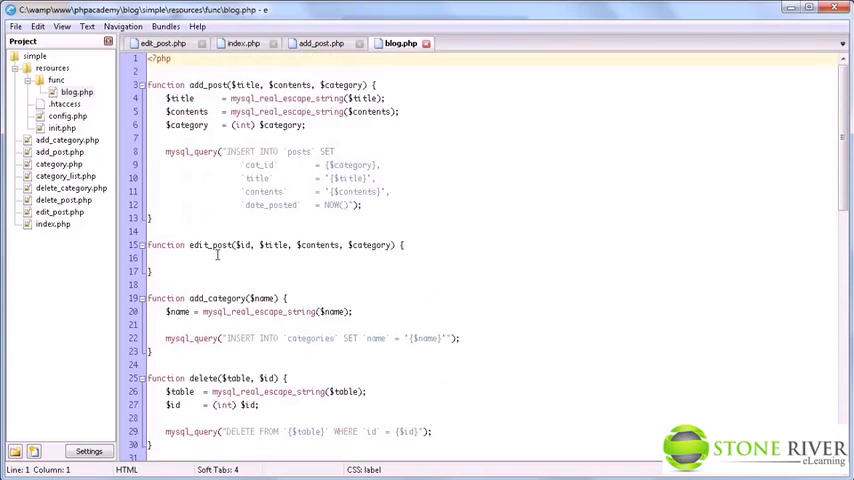
Step: In edit_post, cast $id to int and sanitize the title, contents and category inputs
{"action": "left_click", "coordinate": [200, 258]}
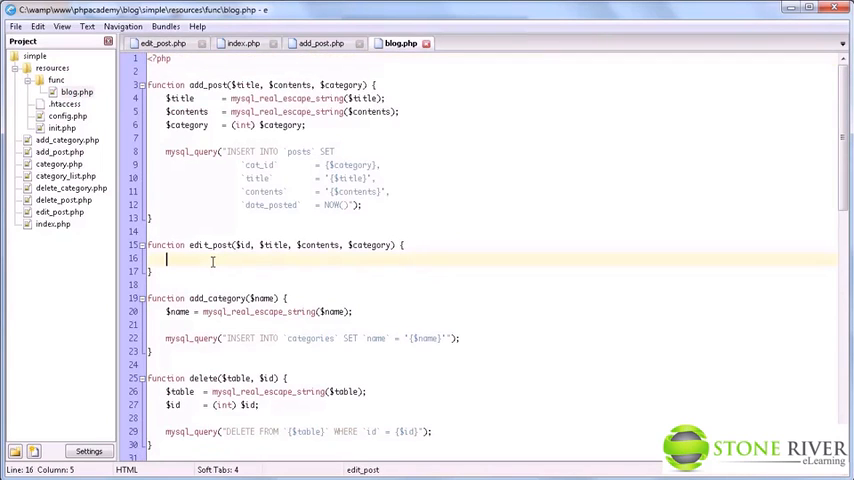
{"action": "type", "text": "$id ="}
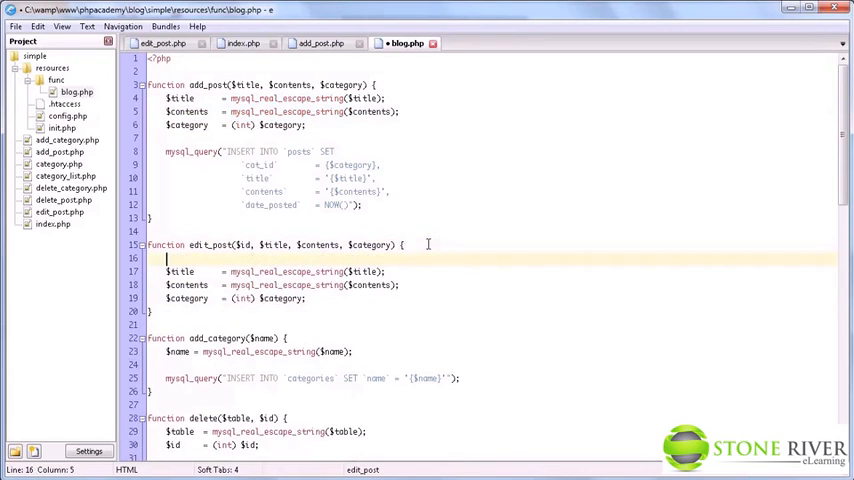
{"action": "type", "text": "$id"}
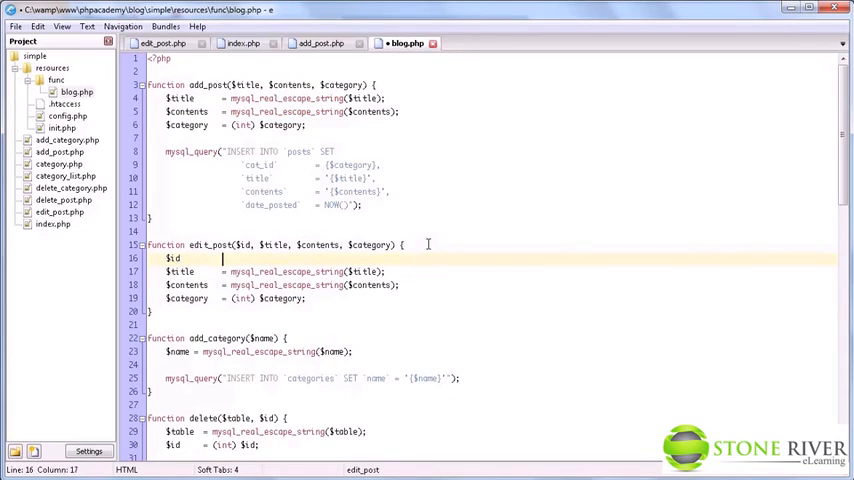
{"action": "type", "text": "= (int)"}
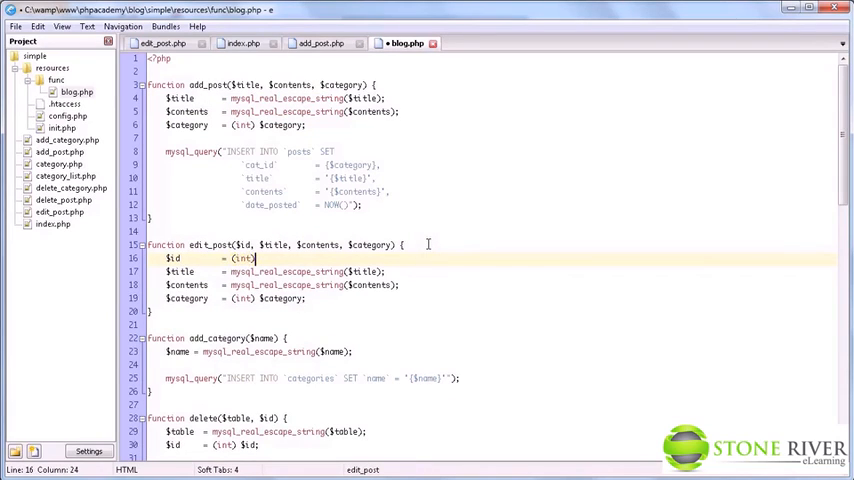
{"action": "type", "text": "$id;"}
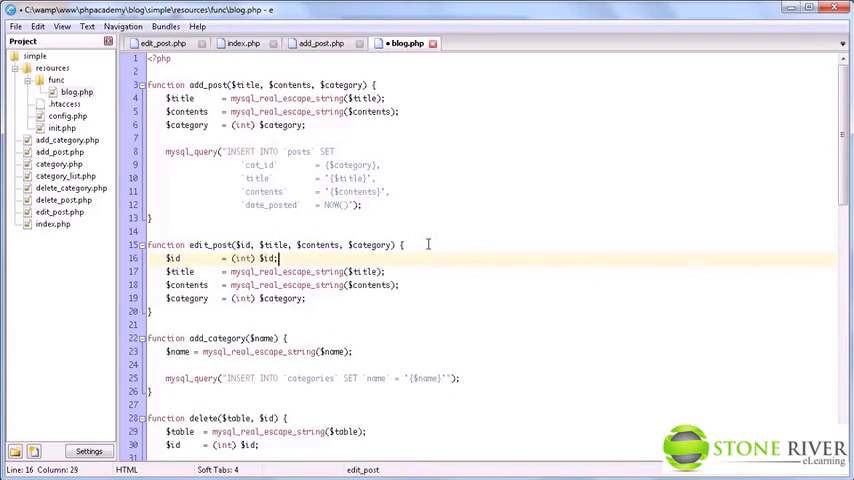
Step: Begin mysql_query with UPDATE posts SET cat_id = {$category}, title = '{$title}'
{"action": "left_click", "coordinate": [308, 298]}
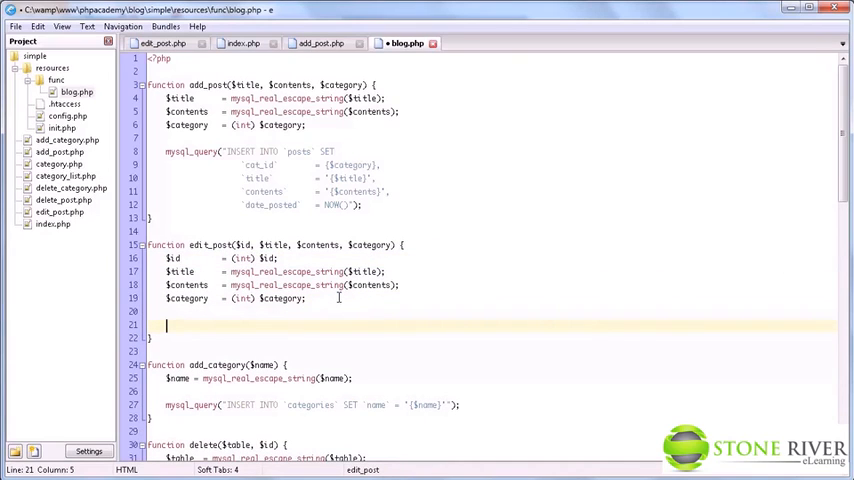
{"action": "type", "text": "mysql_query"}
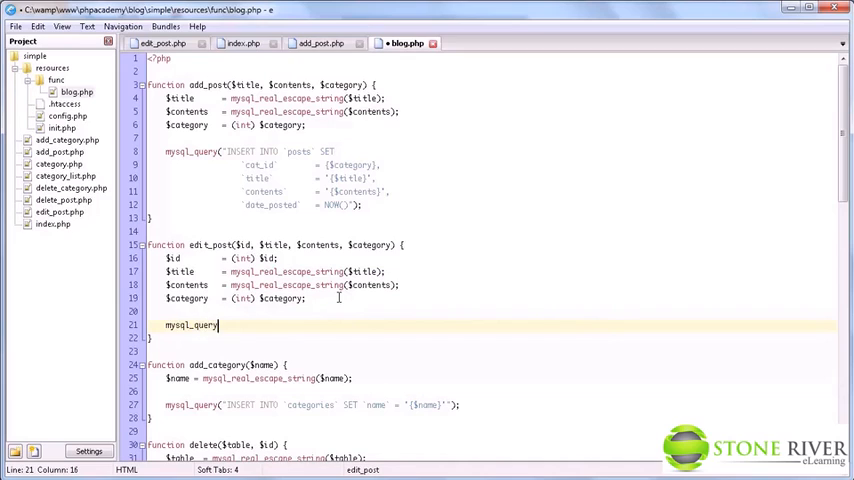
{"action": "type", "text": "()"}
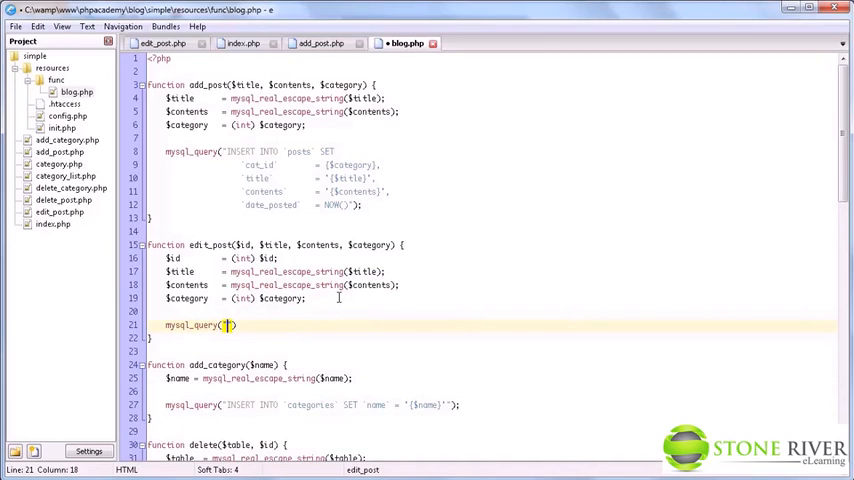
{"action": "type", "text": "UPDATE `posts"}
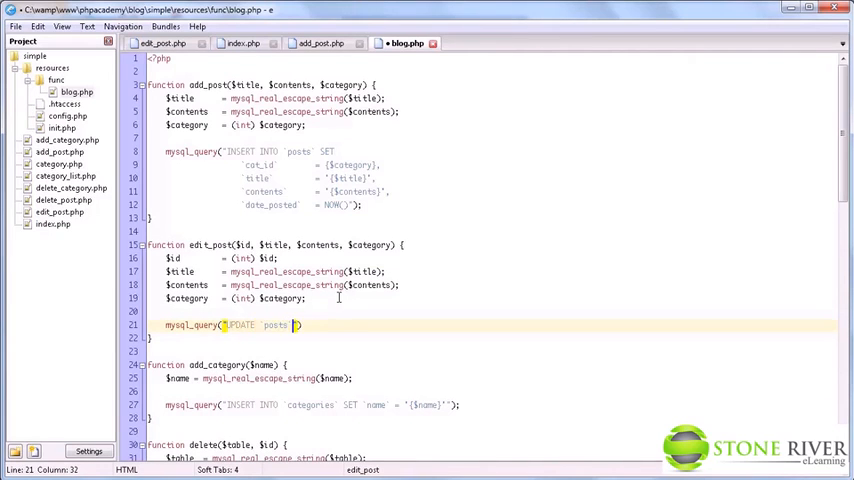
{"action": "type", "text": "SET"}
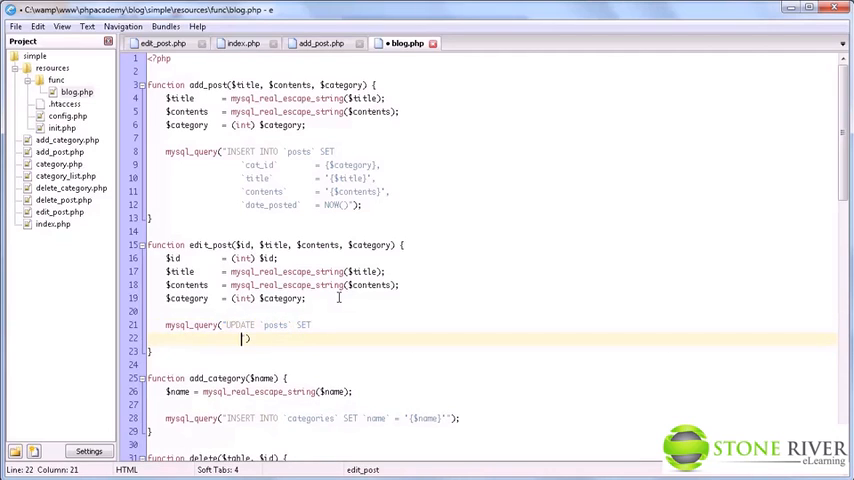
{"action": "type", "text": "cat_iud"}
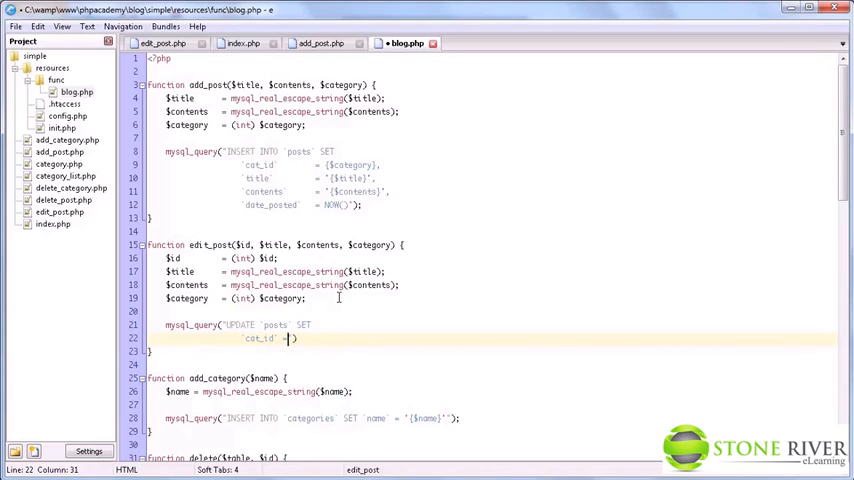
{"action": "type", "text": "{$"}
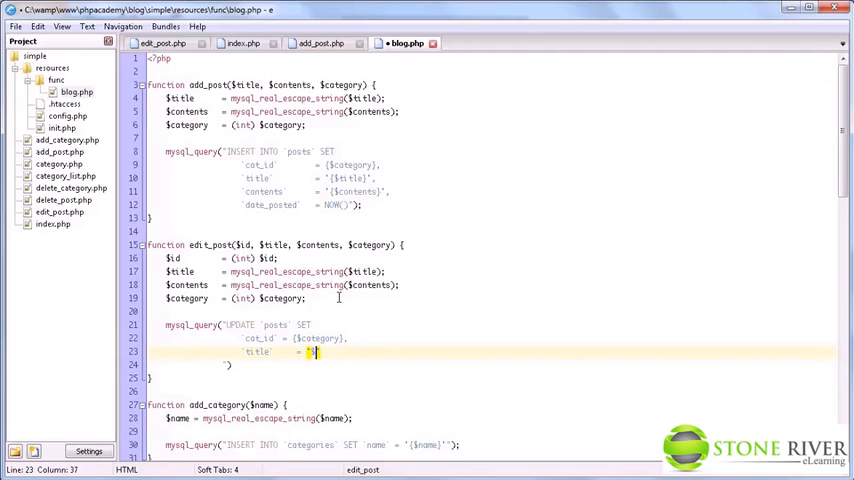
{"action": "type", "text": "{$title}'"}
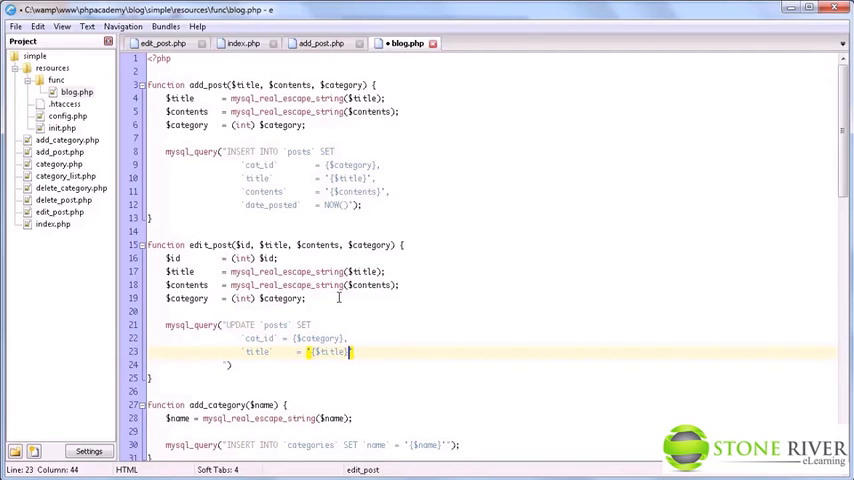
Step: Finish the query with contents = '{$contents}' WHERE id = {$id} and close the statement
{"action": "key", "text": "Return"}
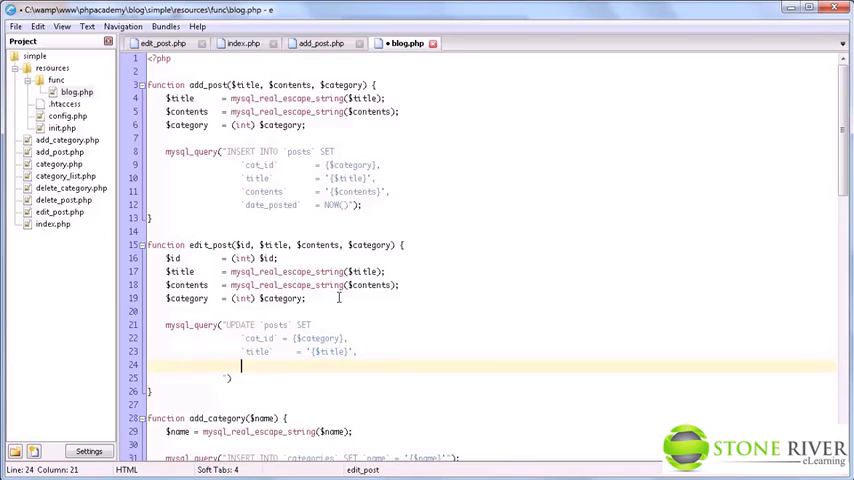
{"action": "type", "text": "contents`  = '{$contents"}
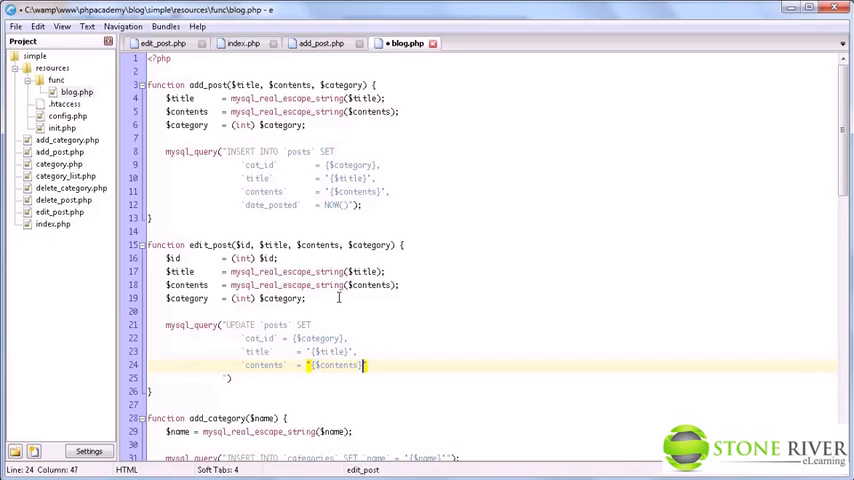
{"action": "key", "text": "Return"}
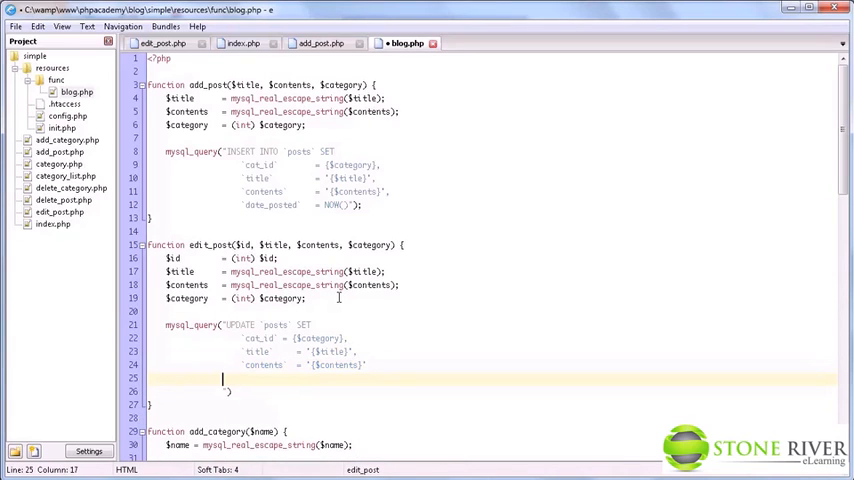
{"action": "type", "text": "WHERE `id` = {$id}\")"}
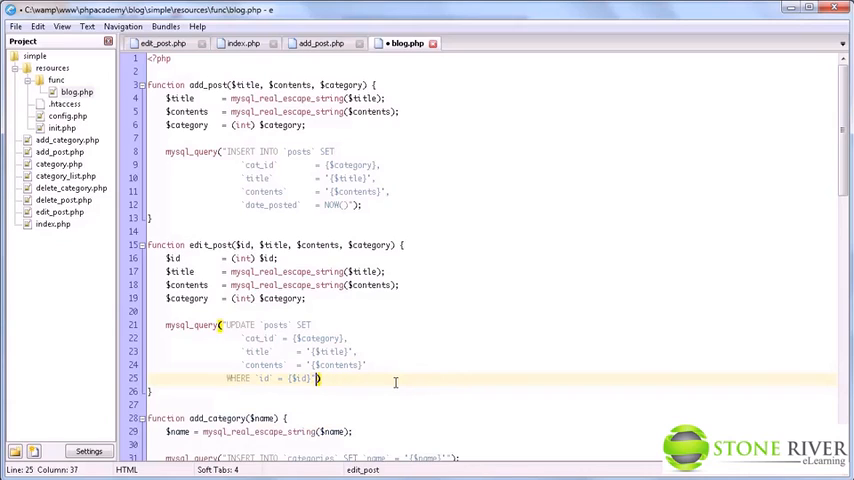
{"action": "type", "text": ";"}
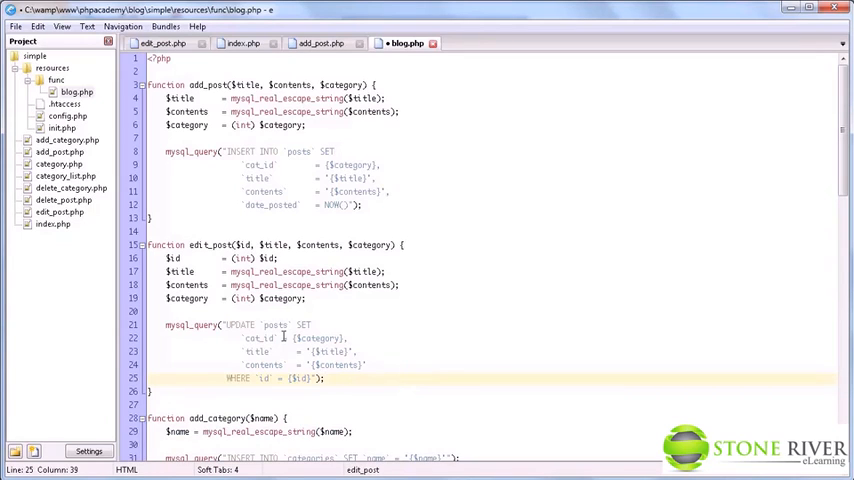
{"action": "left_click", "coordinate": [296, 338]}
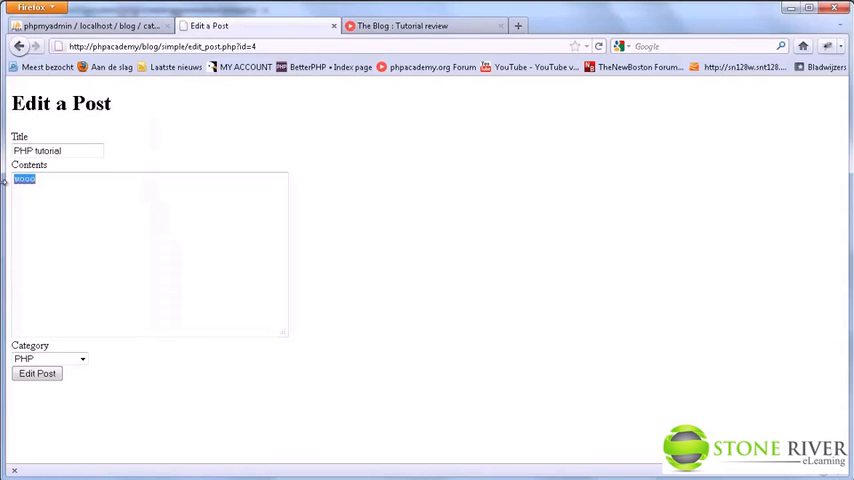
Step: Replace the Contents textarea text with "This is a PHP tutorial."
{"action": "type", "text": "This is a PHP tutorial"}
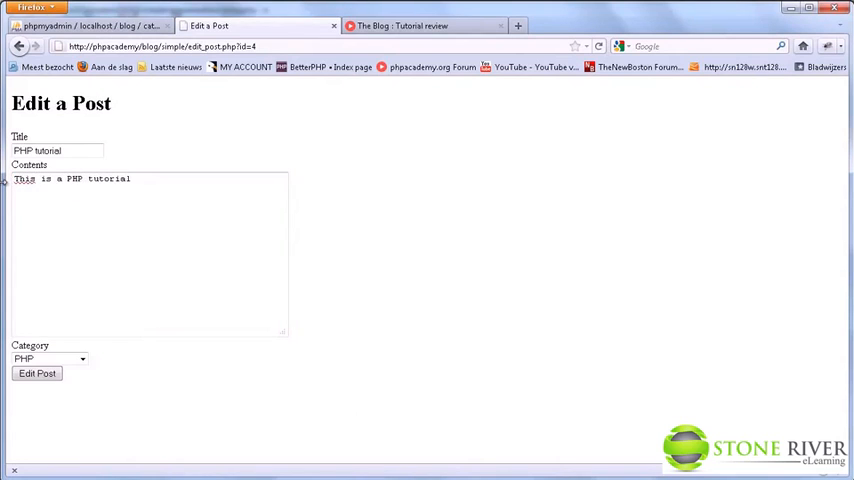
{"action": "type", "text": "."}
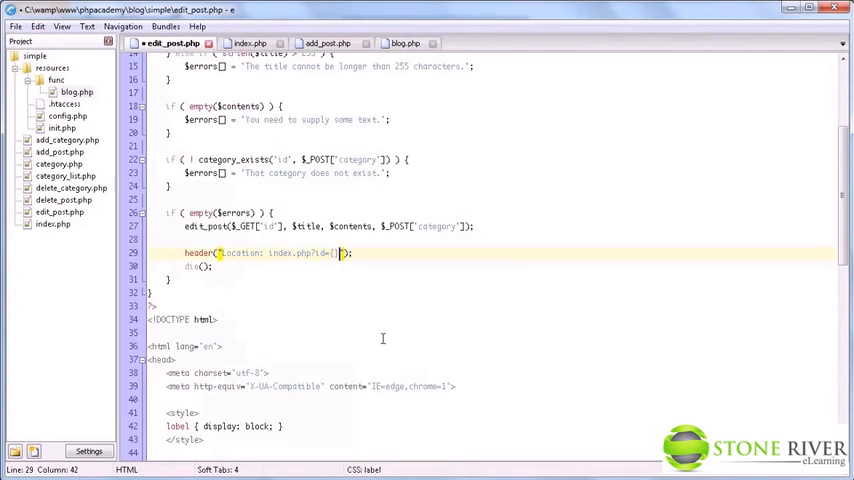
Step: Point the header Location redirect at index.php?id= using $post[0]['id']
{"action": "type", "text": "$post[0"}
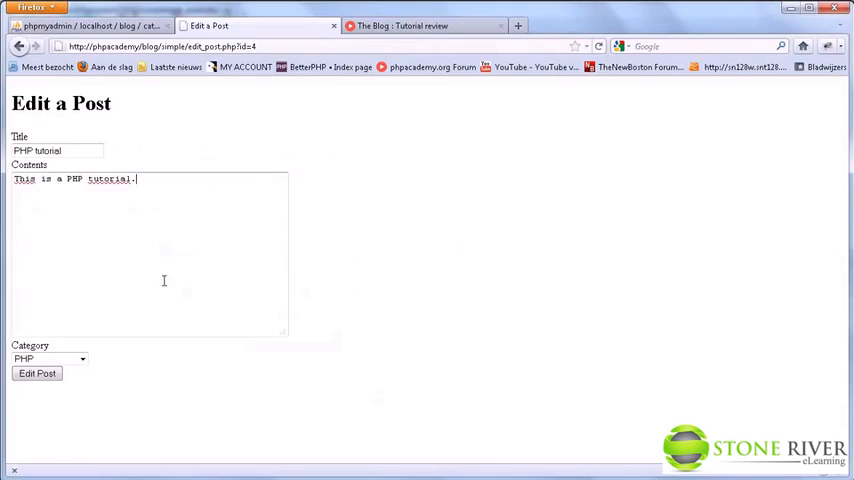
Step: Submit with Edit Post so the blog index shows the PHP tutorial's updated contents
{"action": "left_click", "coordinate": [36, 372]}
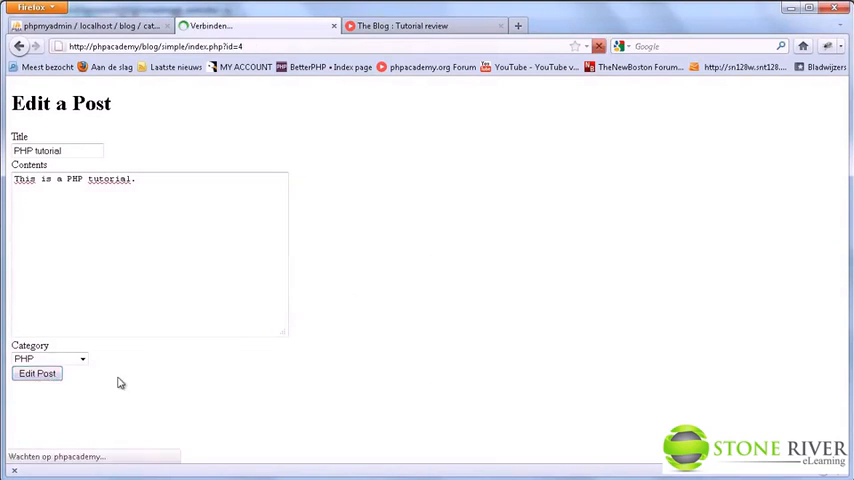
{"action": "left_click", "coordinate": [36, 372]}
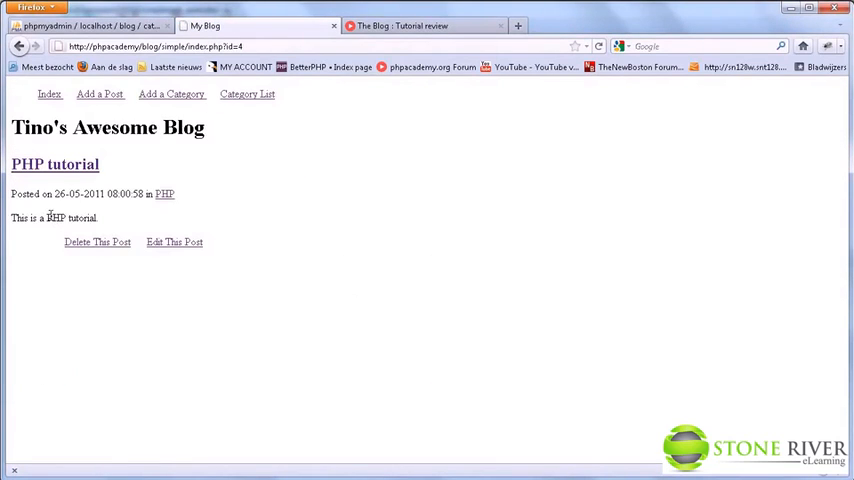
{"action": "mouse_move", "coordinate": [368, 284]}
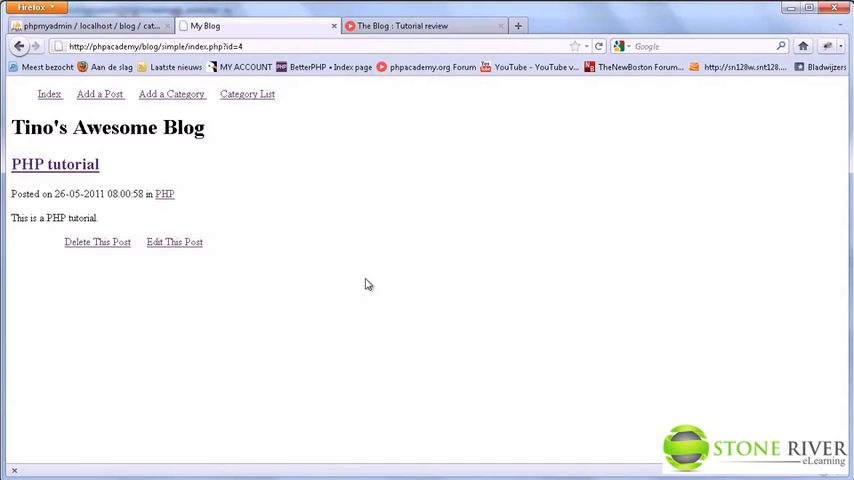